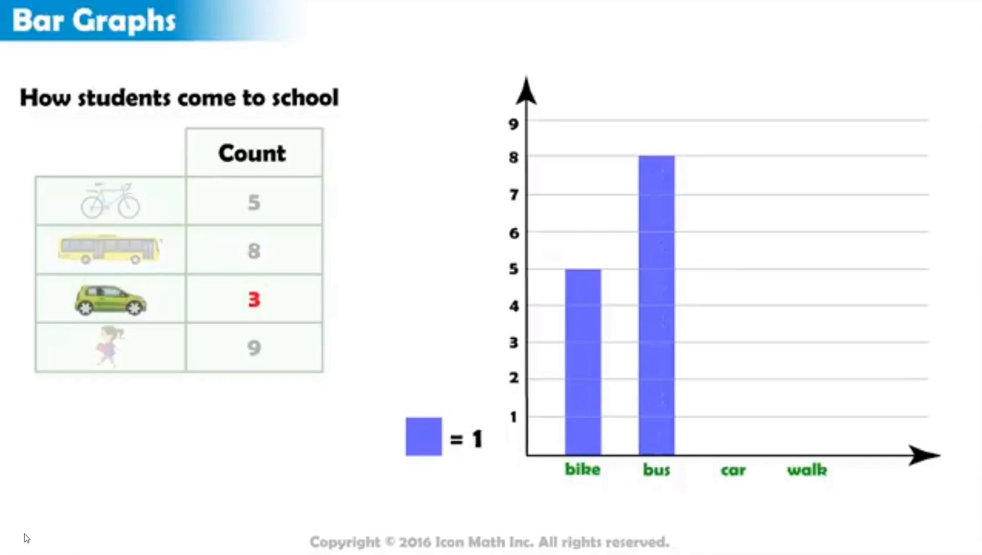
- Close the Bar Graphs lesson video player and return to the Windows desktop
{"action": "left_click", "coordinate": [137, 486]}
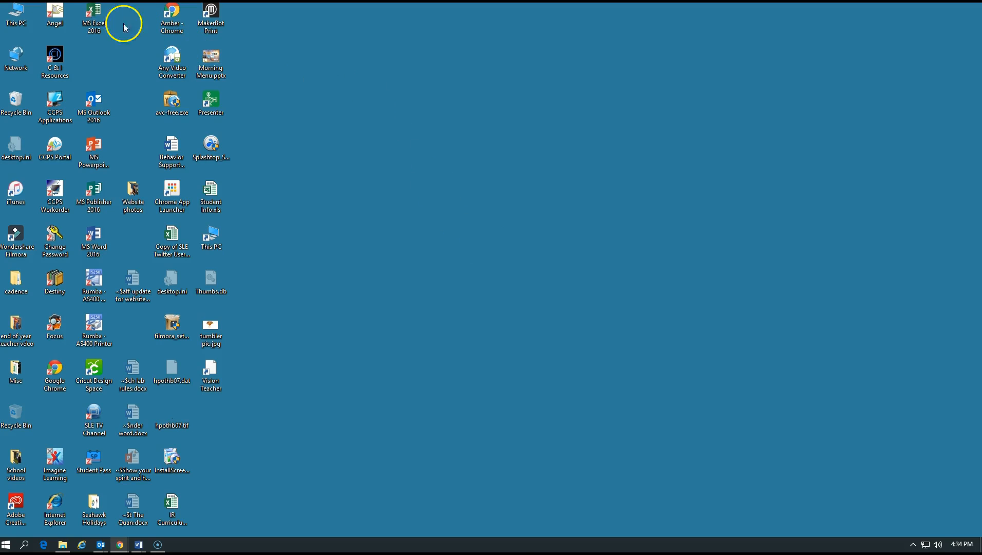
- Launch Excel 2016 from its desktop shortcut to reach the start screen
{"action": "left_click", "coordinate": [93, 13]}
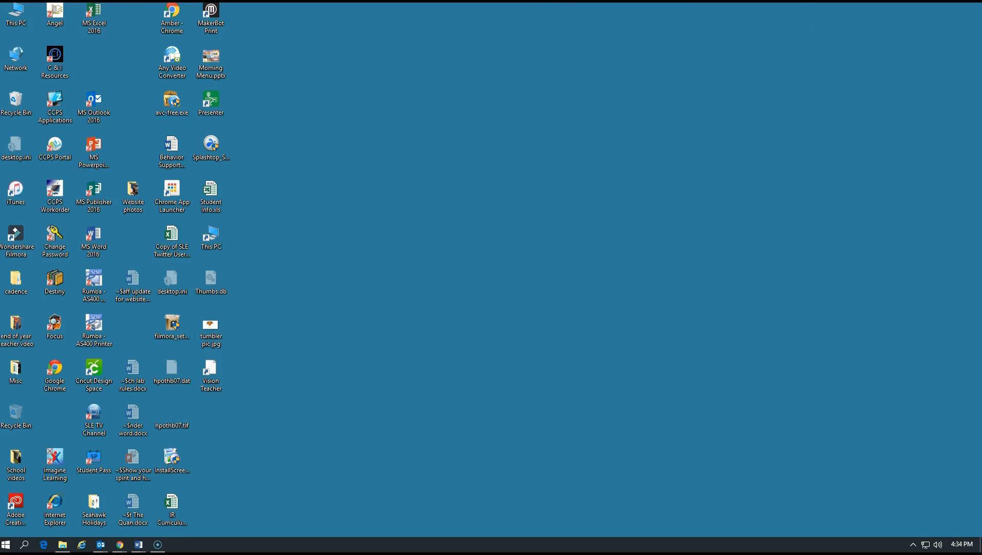
{"action": "double_click", "coordinate": [92, 13]}
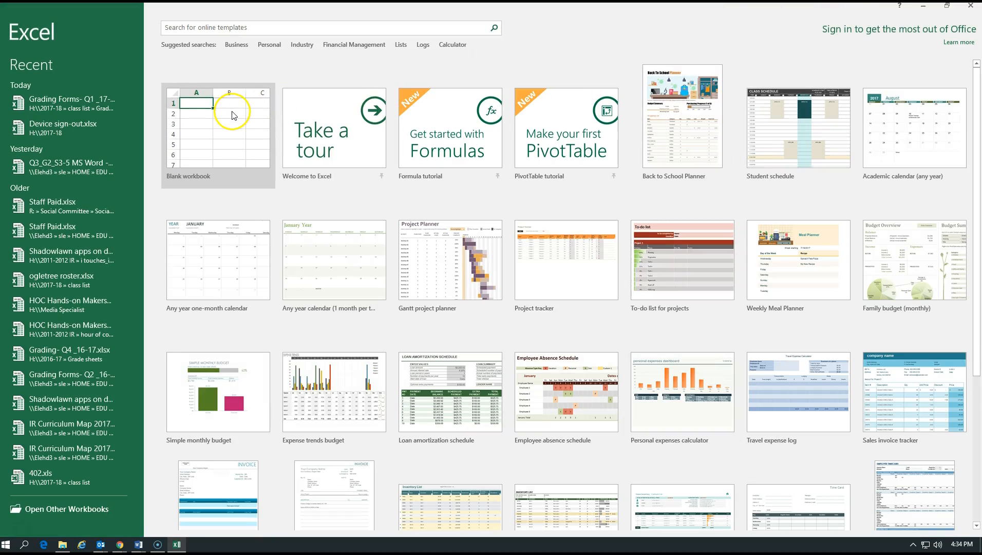
- Create a new blank workbook, Book1, from the start screen
{"action": "left_click", "coordinate": [218, 123]}
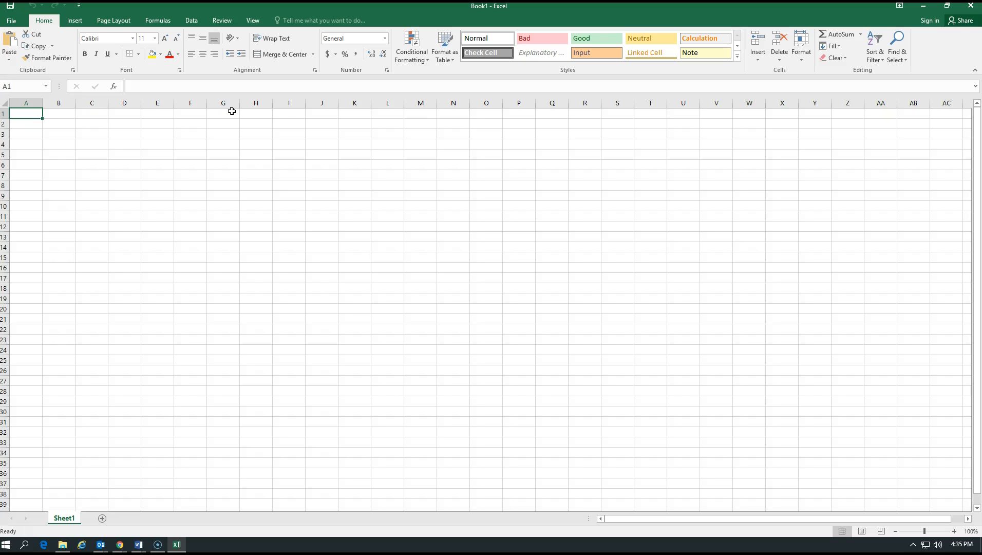
- Enter the heading 'Shirt Color' in cell A1
{"action": "type", "text": "Shi"}
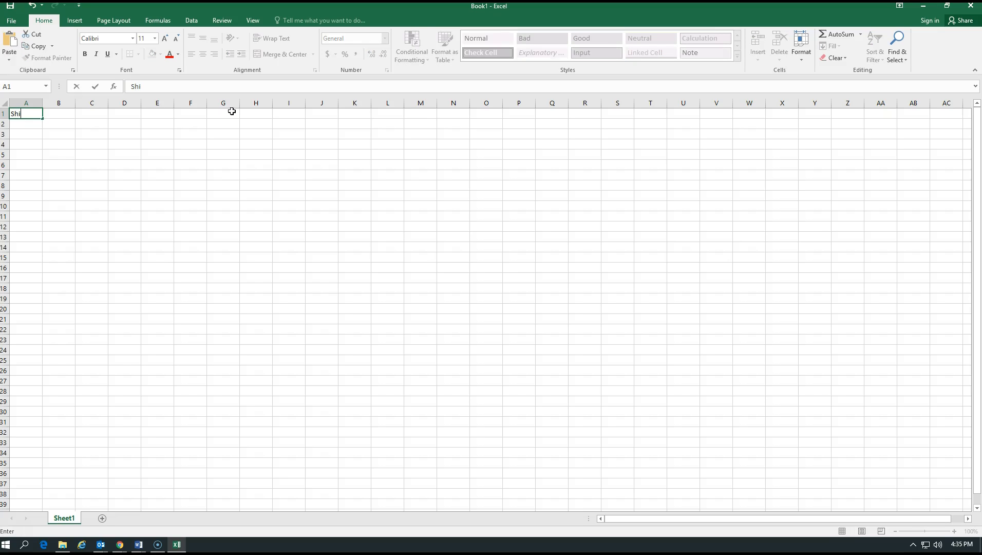
{"action": "type", "text": "rt Colo"}
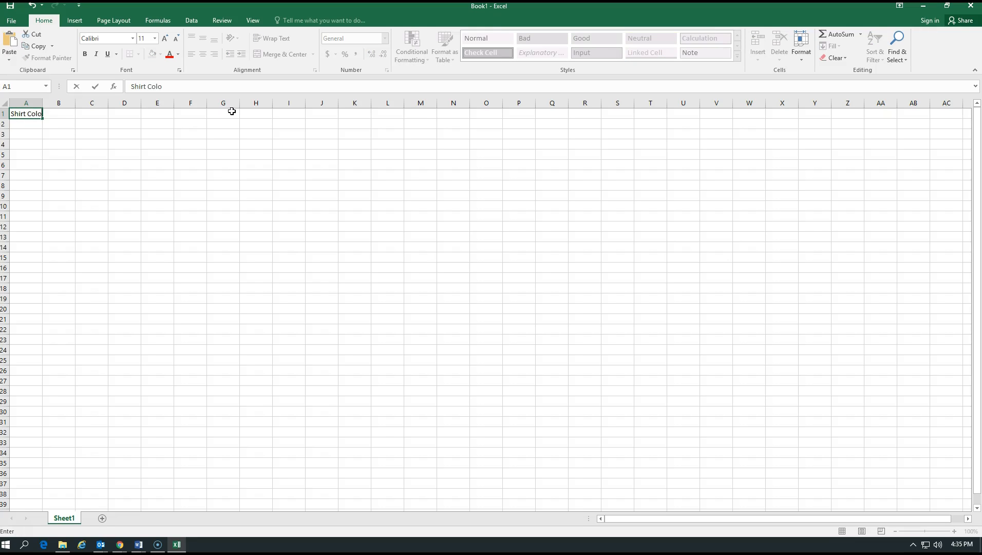
{"action": "type", "text": "r"}
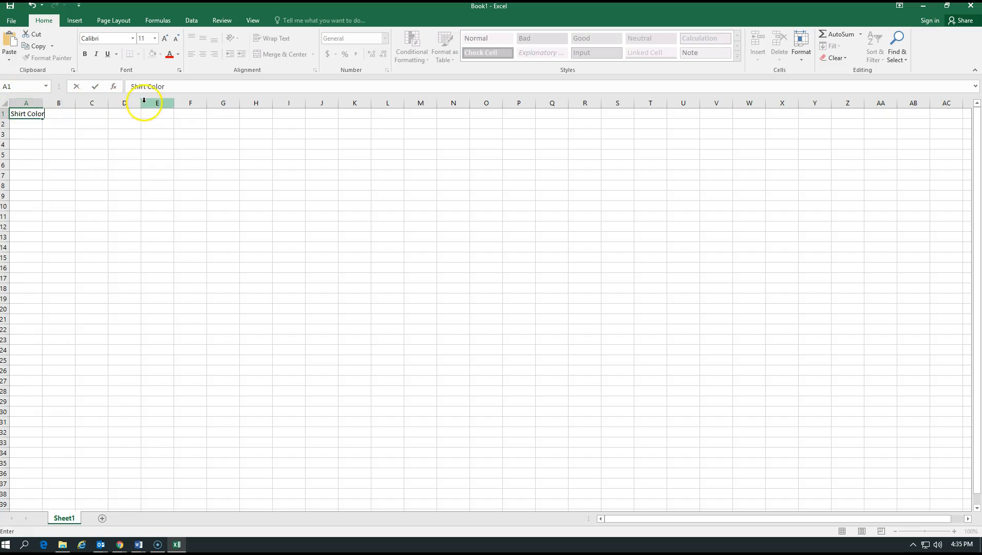
{"action": "mouse_move", "coordinate": [387, 103]}
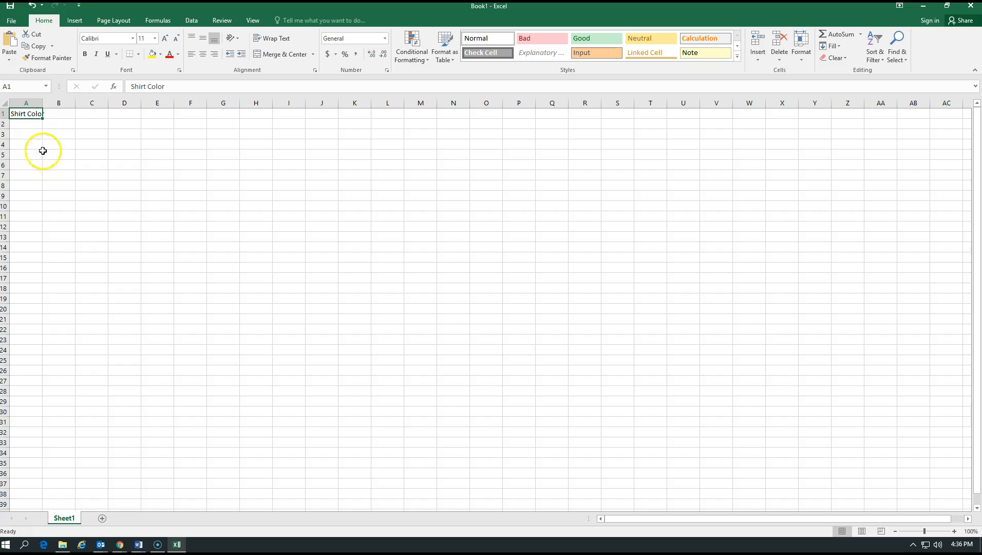
{"action": "mouse_move", "coordinate": [53, 130]}
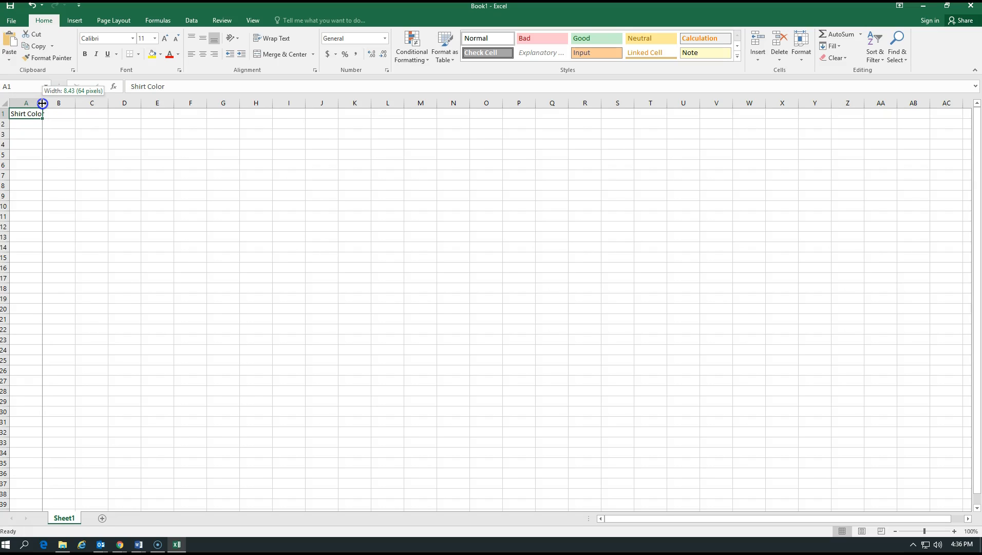
- Widen column A so the 'Shirt Color' heading fits fully
{"action": "left_click_drag", "start_coordinate": [42, 102], "coordinate": [55, 101]}
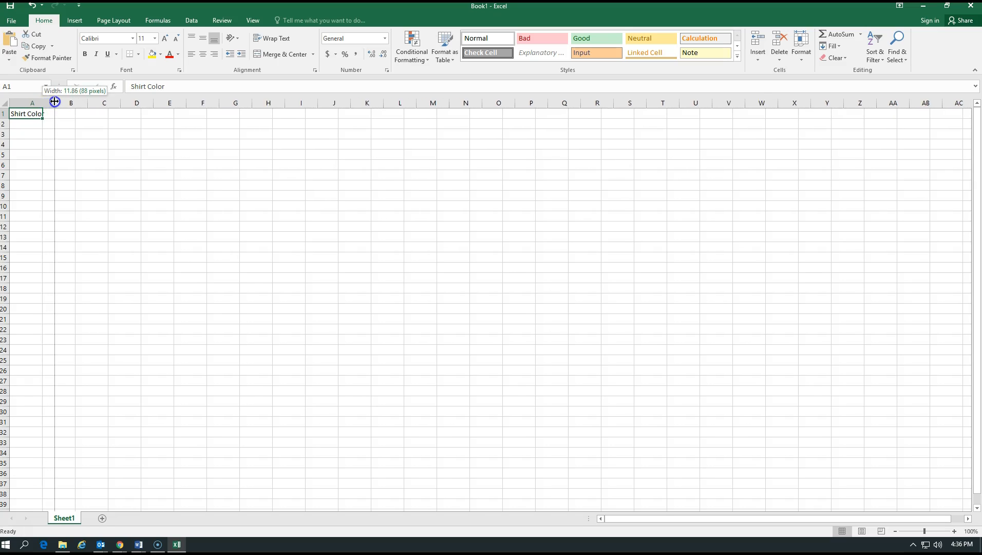
{"action": "left_click_drag", "start_coordinate": [54, 101], "coordinate": [69, 101]}
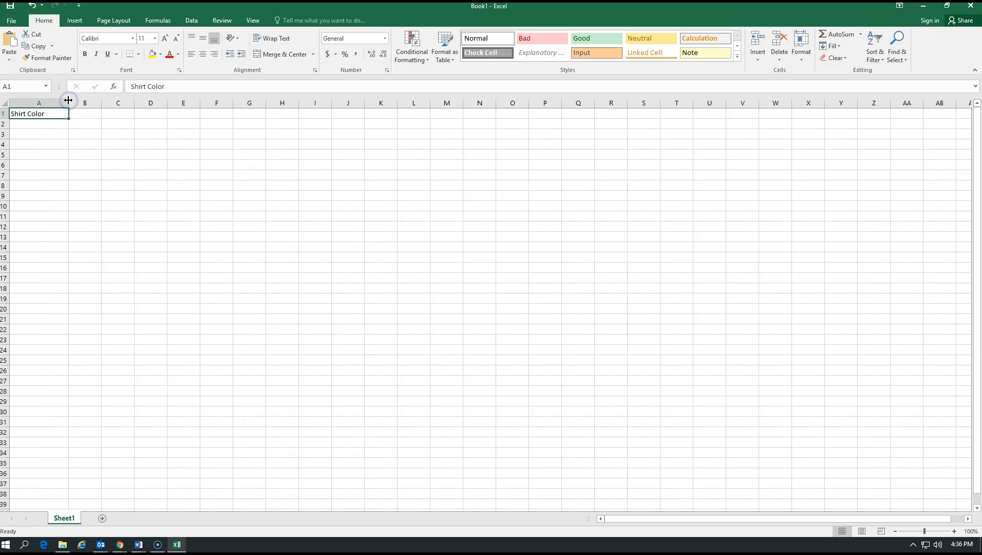
{"action": "mouse_move", "coordinate": [54, 134]}
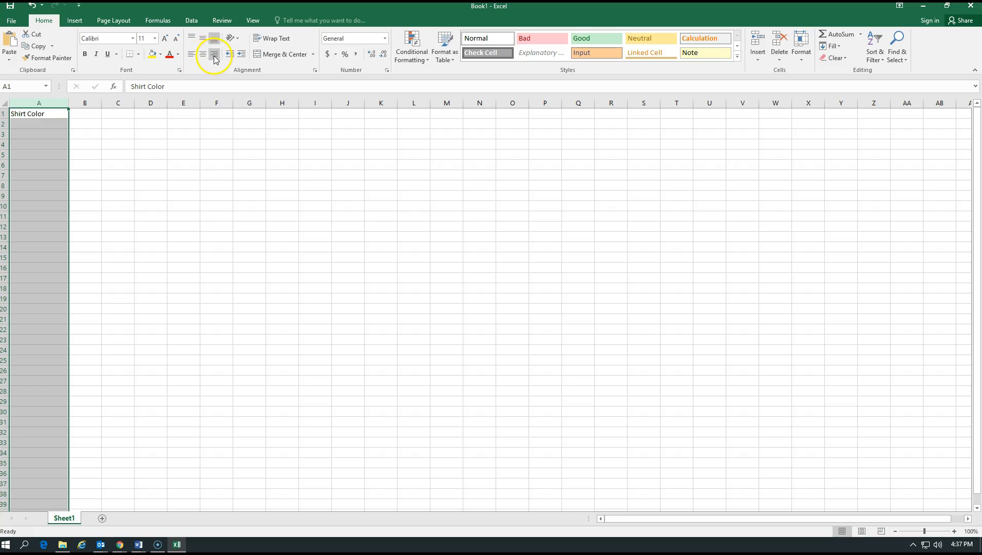
{"action": "mouse_move", "coordinate": [192, 54]}
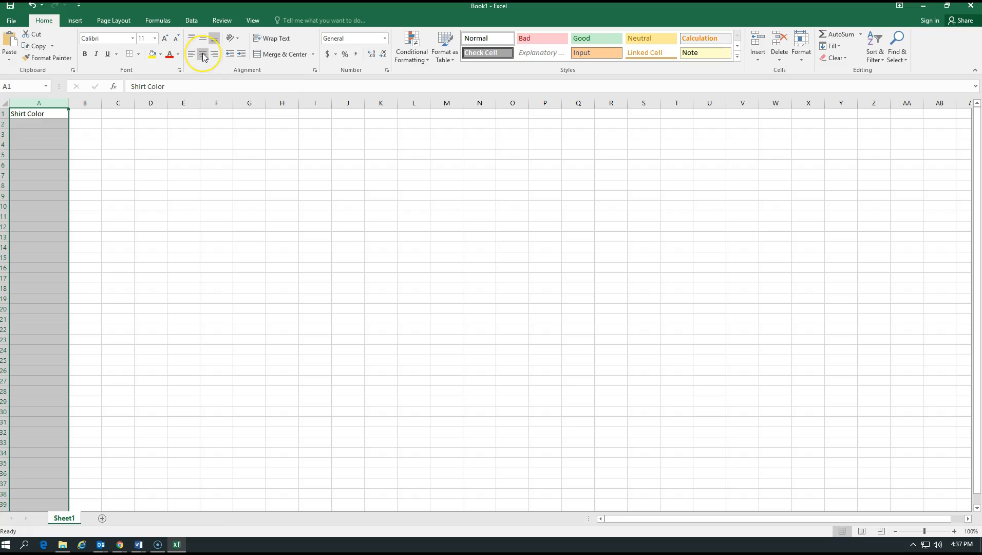
{"action": "mouse_move", "coordinate": [202, 53]}
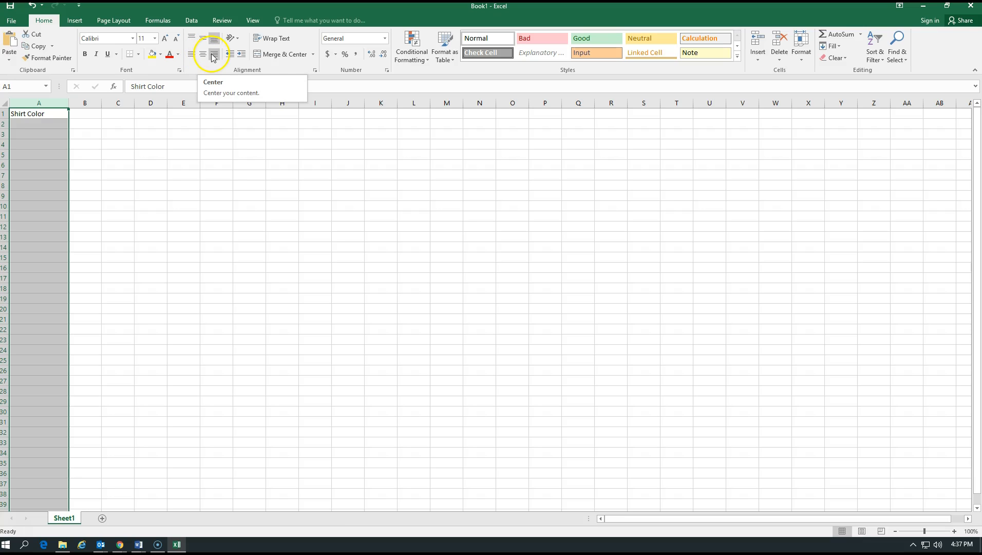
{"action": "mouse_move", "coordinate": [215, 53]}
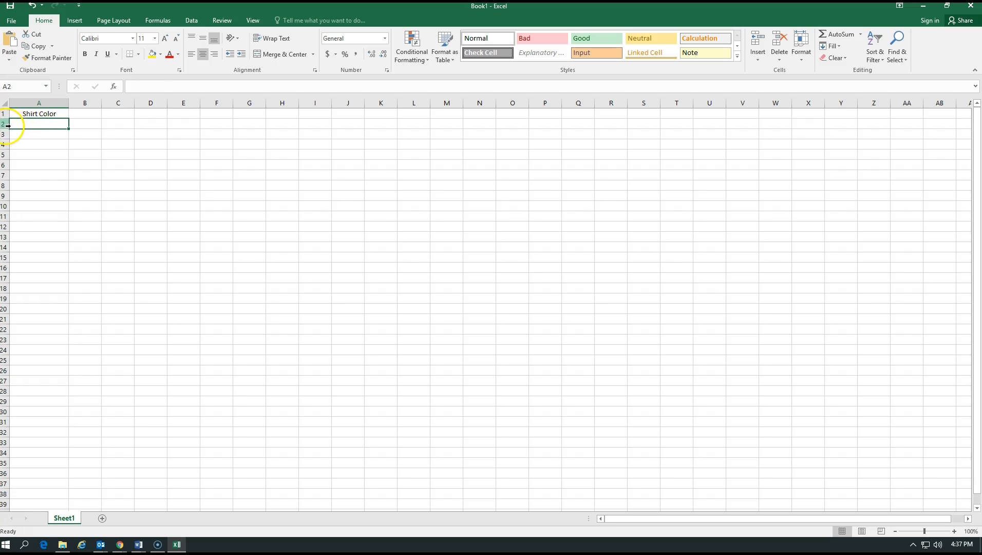
- List white, black, blue, yellow, red, pink, purple, orange, green and other in A2:A11
{"action": "type", "text": "white"}
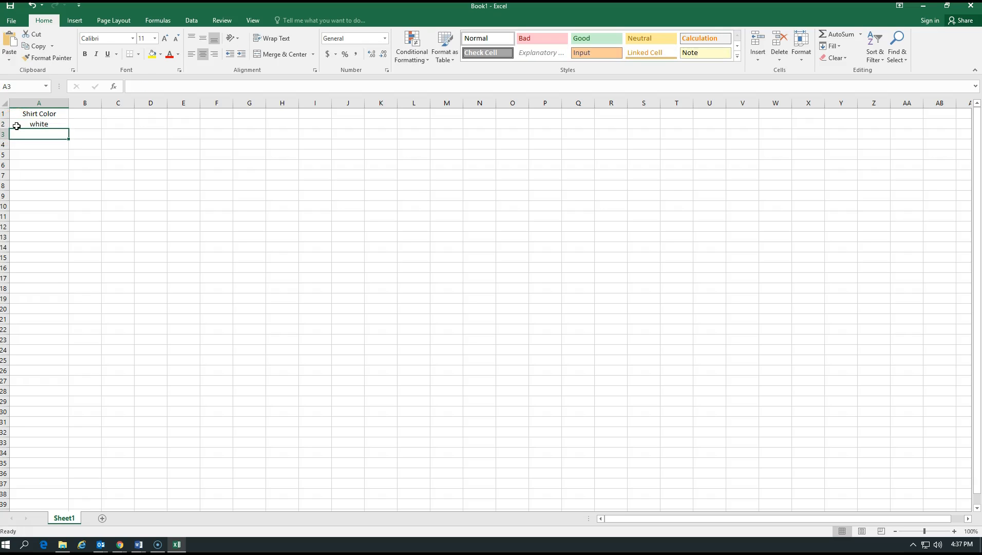
{"action": "type", "text": "black"}
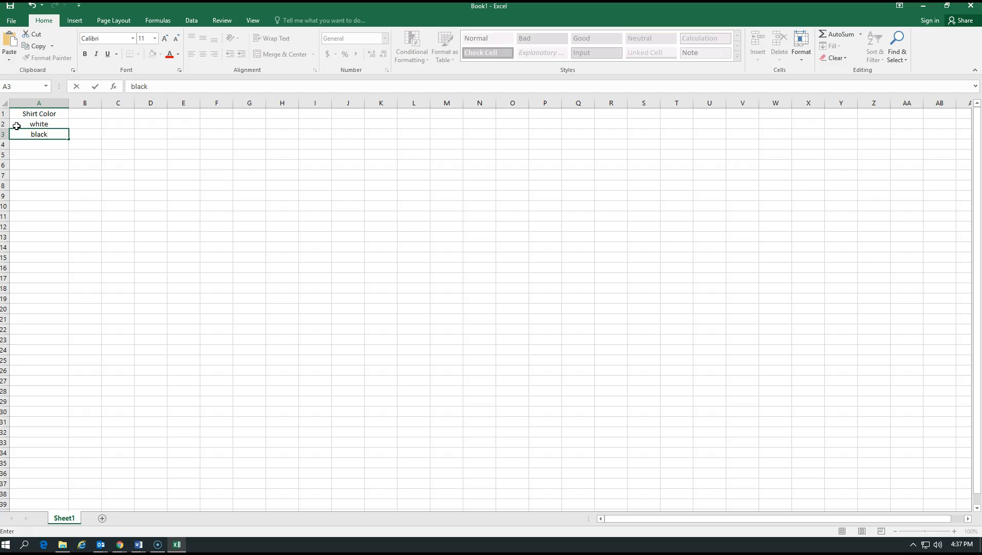
{"action": "type", "text": "blue"}
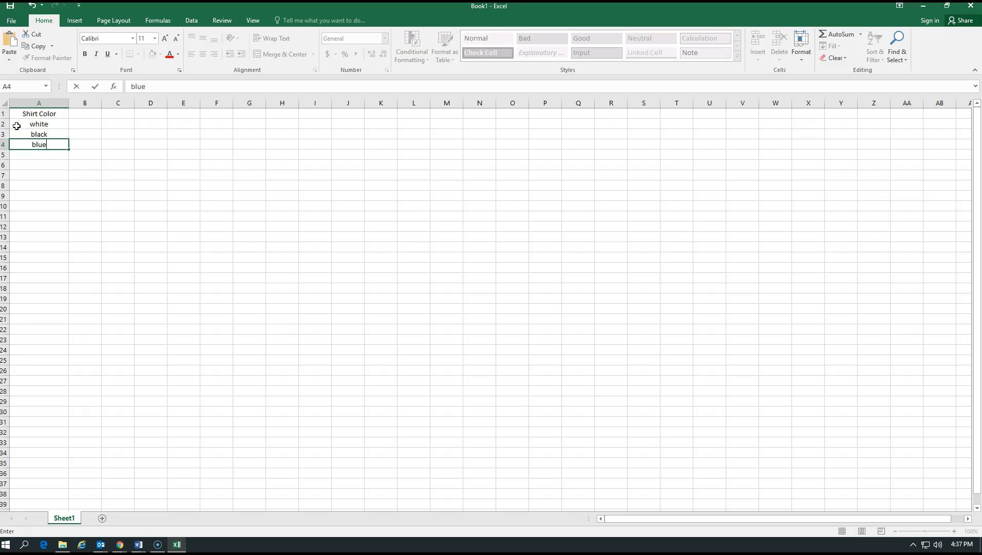
{"action": "type", "text": "yellow"}
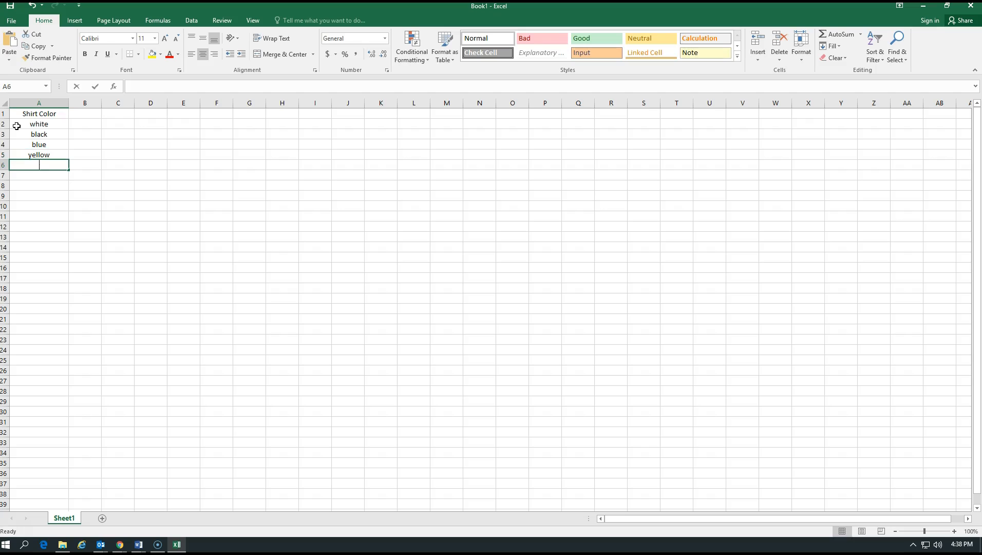
{"action": "type", "text": "red"}
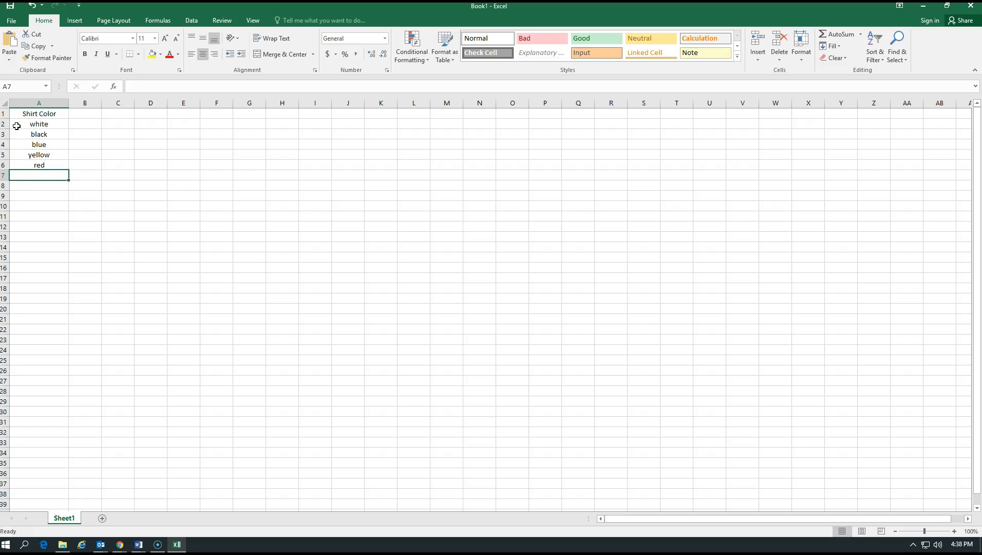
{"action": "type", "text": "pink"}
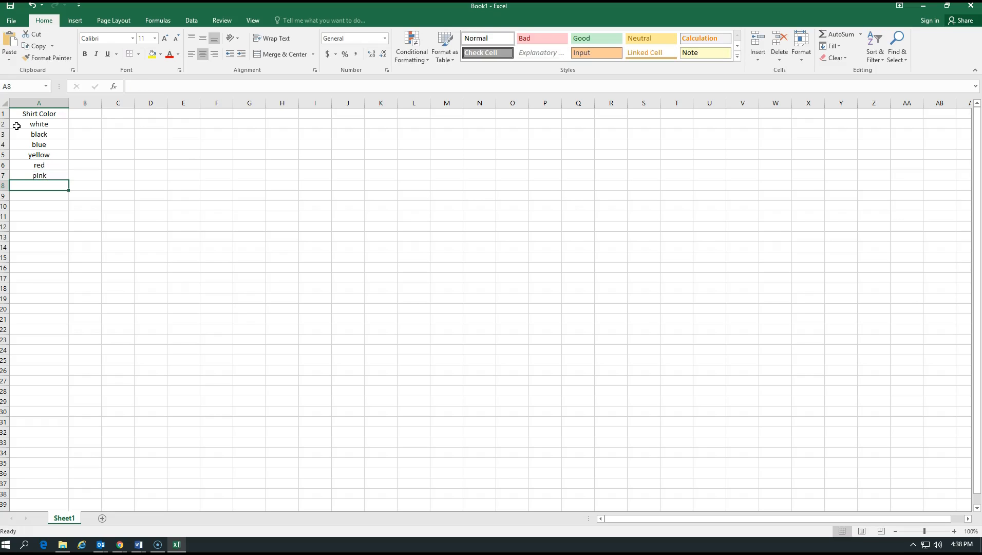
{"action": "type", "text": "purple"}
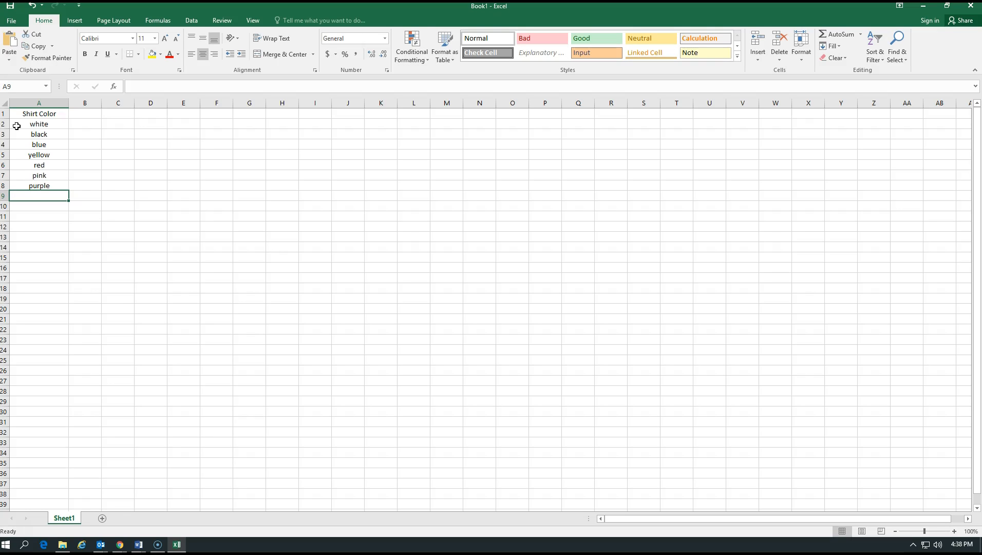
{"action": "type", "text": "orange"}
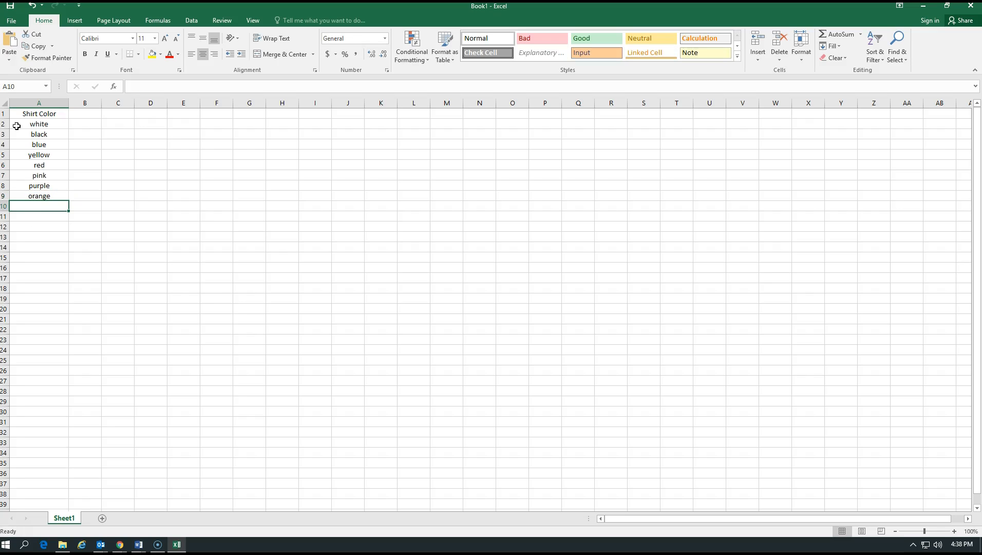
{"action": "type", "text": "green"}
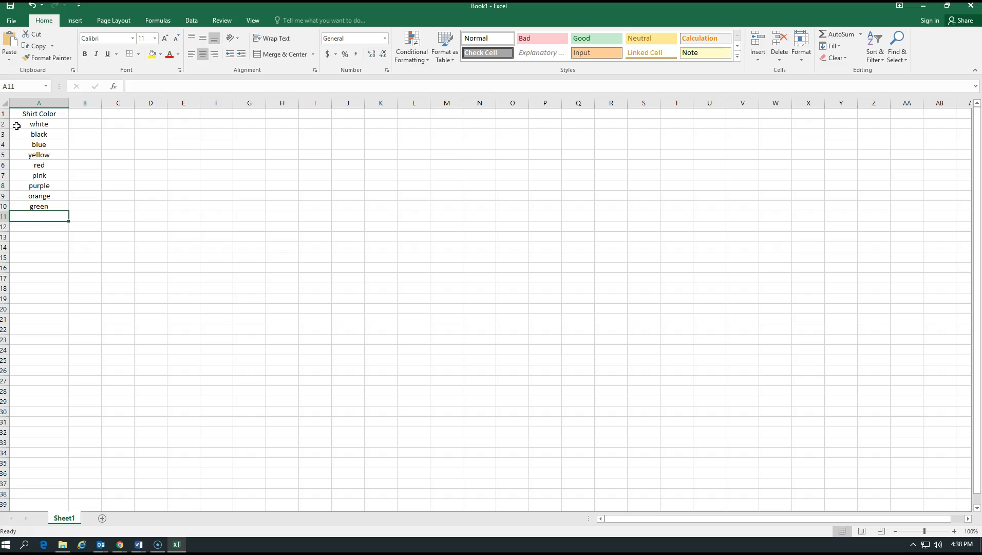
{"action": "type", "text": "other"}
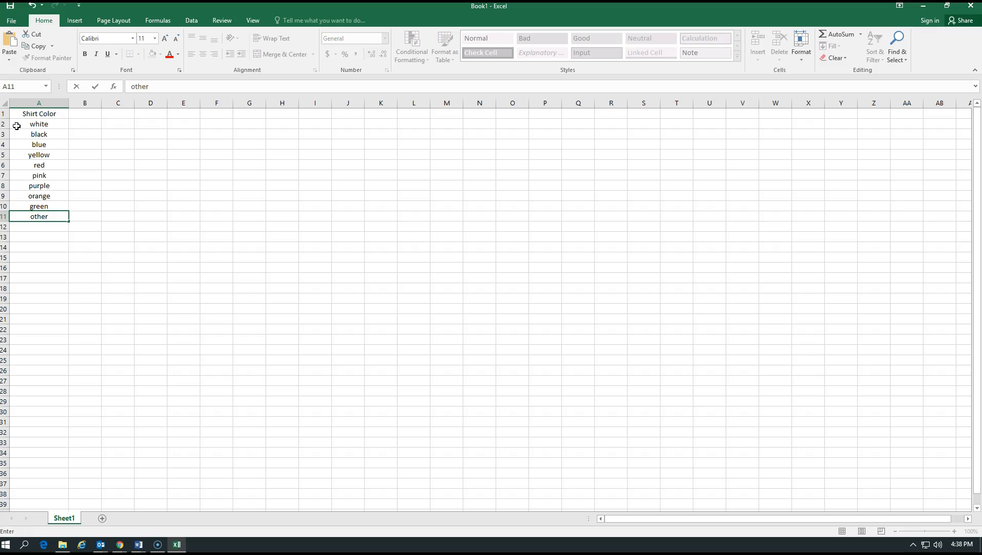
{"action": "double_click", "coordinate": [38, 216]}
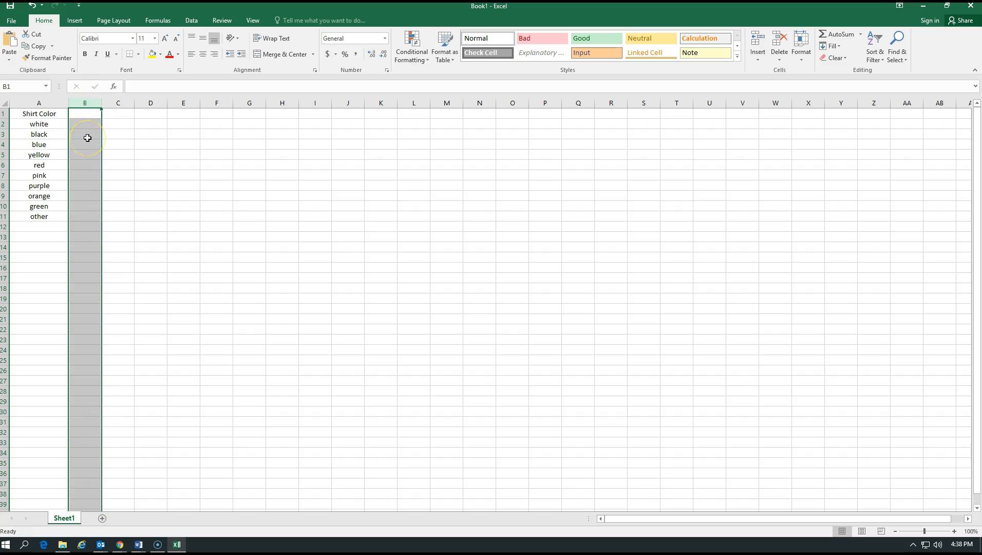
{"action": "mouse_move", "coordinate": [87, 133]}
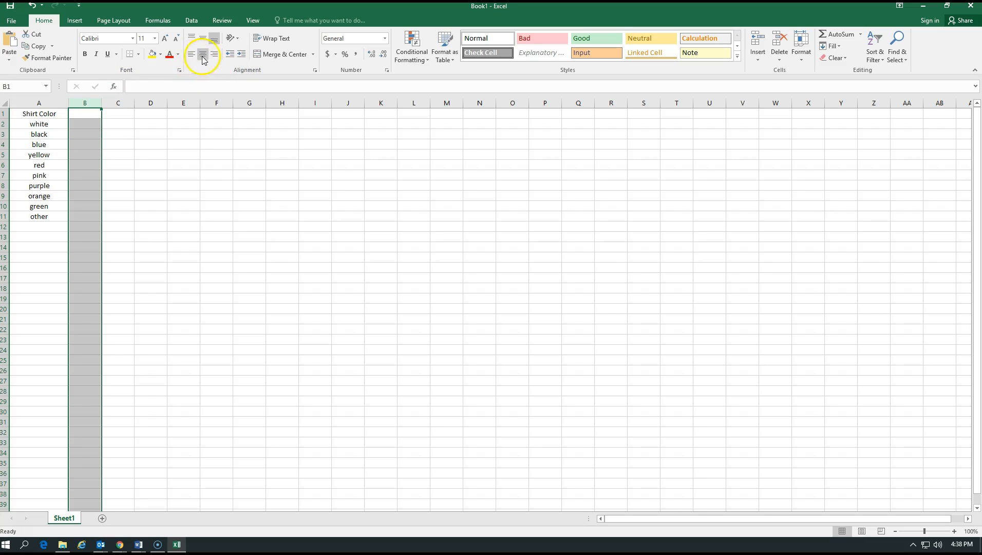
{"action": "mouse_move", "coordinate": [203, 54]}
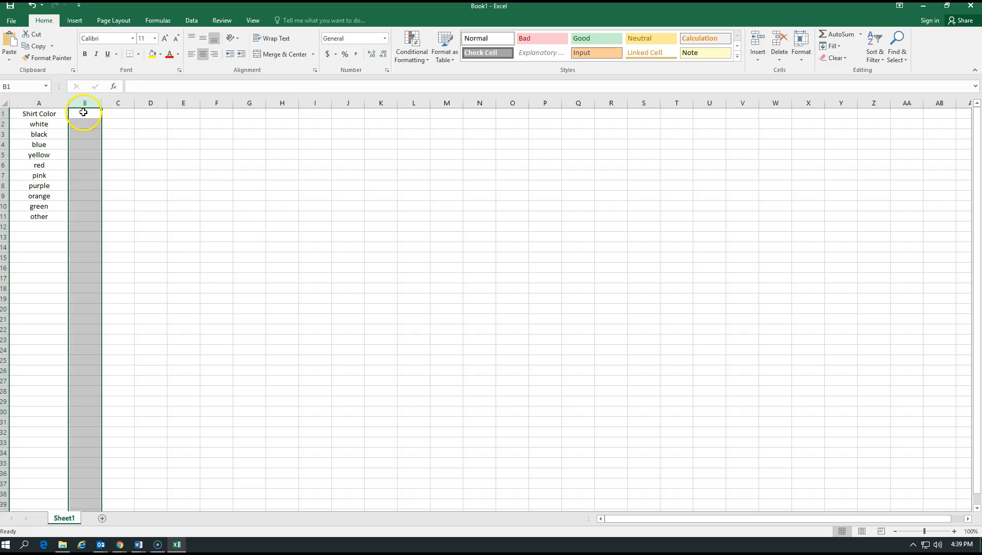
- Enter the heading 'Number of Students' in cell B1
{"action": "left_click", "coordinate": [84, 113]}
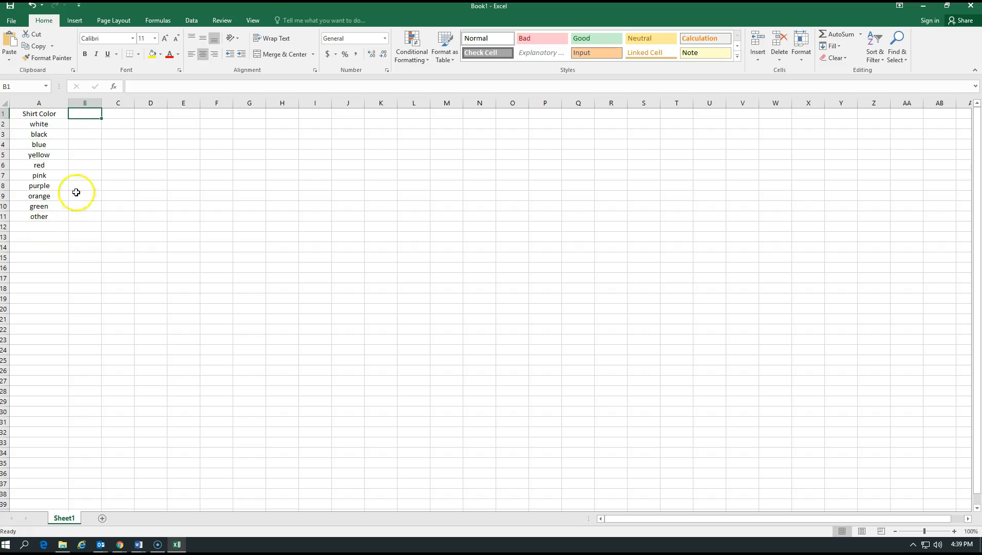
{"action": "mouse_move", "coordinate": [86, 213]}
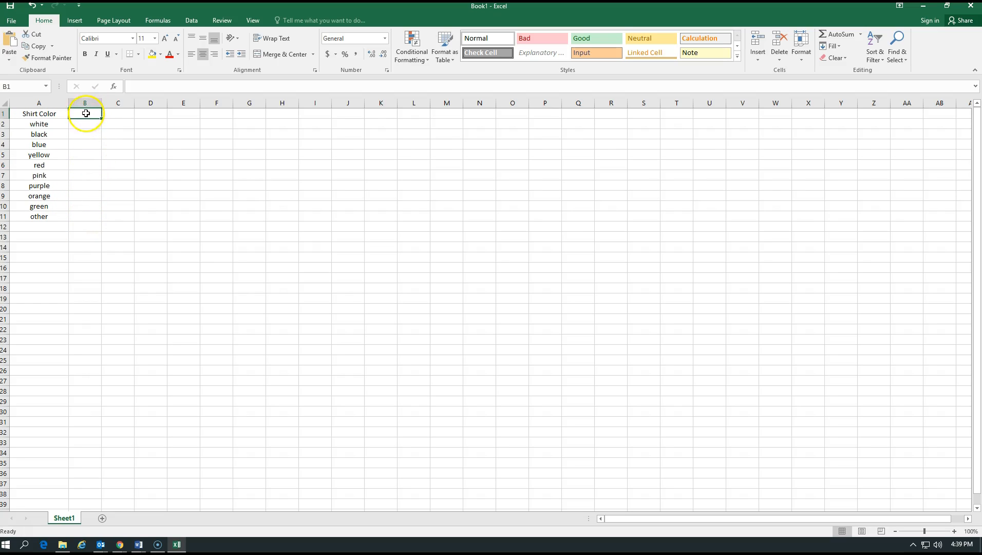
{"action": "type", "text": "N"}
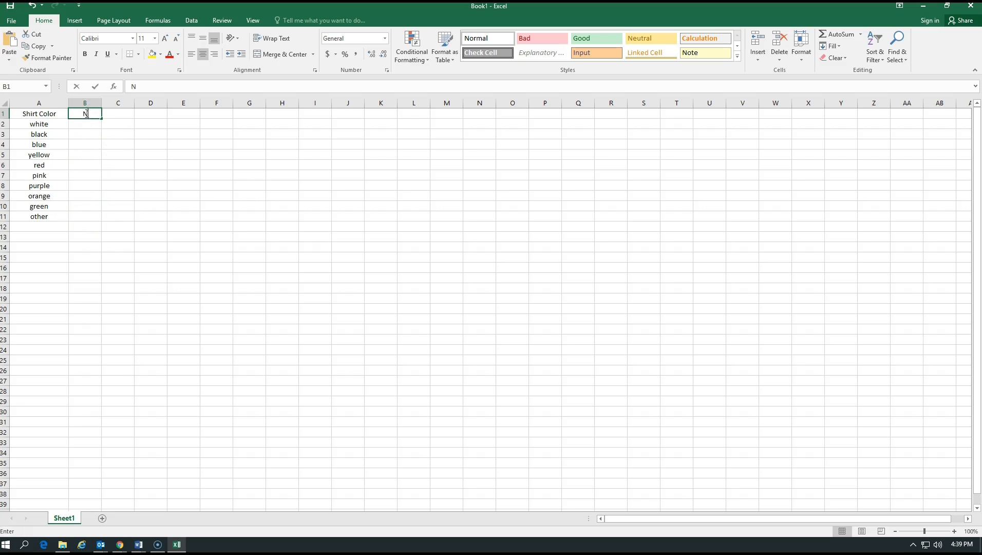
{"action": "type", "text": "umber of"}
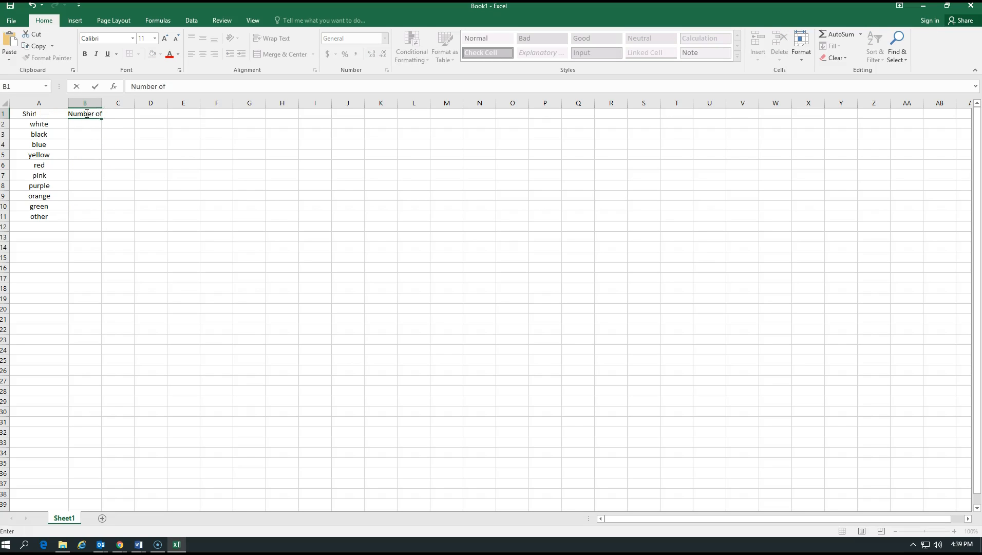
{"action": "type", "text": "Students"}
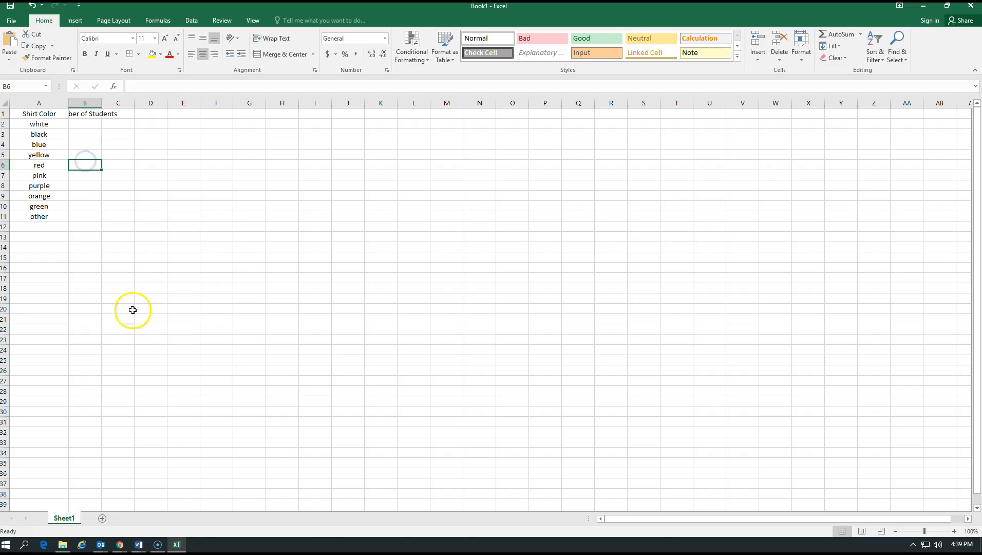
{"action": "mouse_move", "coordinate": [186, 368]}
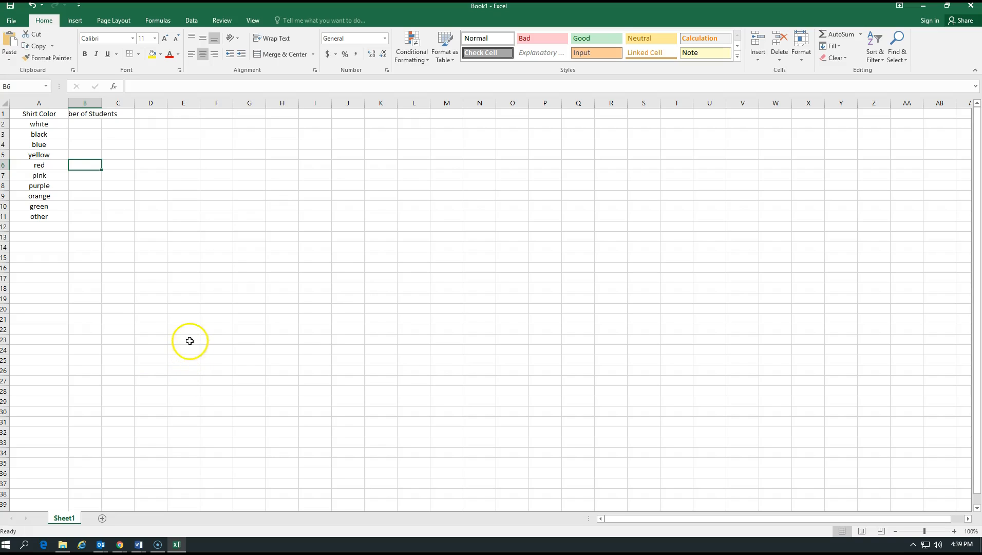
{"action": "mouse_move", "coordinate": [102, 103]}
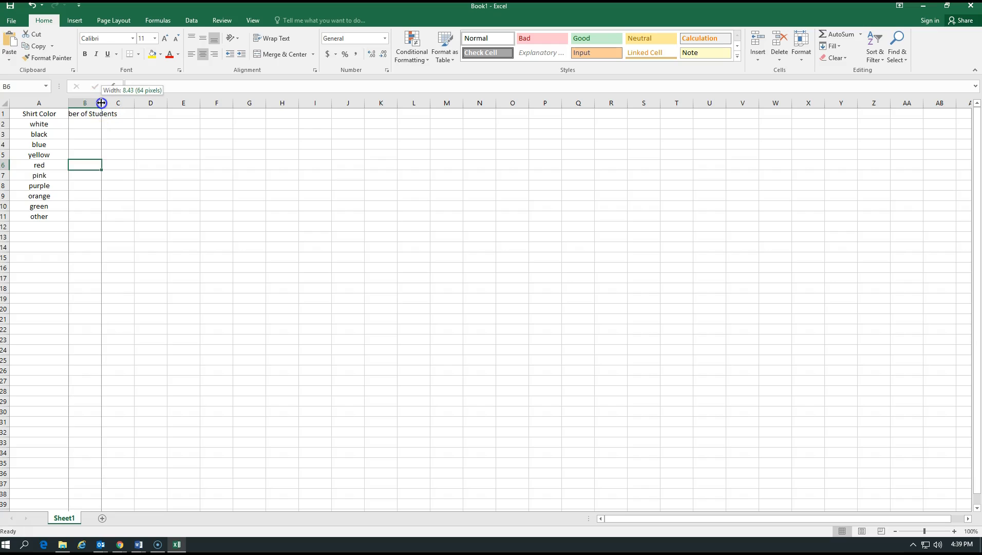
- Widen column B to about 150 pixels so 'Number of Students' fits
{"action": "left_click_drag", "start_coordinate": [101, 102], "coordinate": [145, 103]}
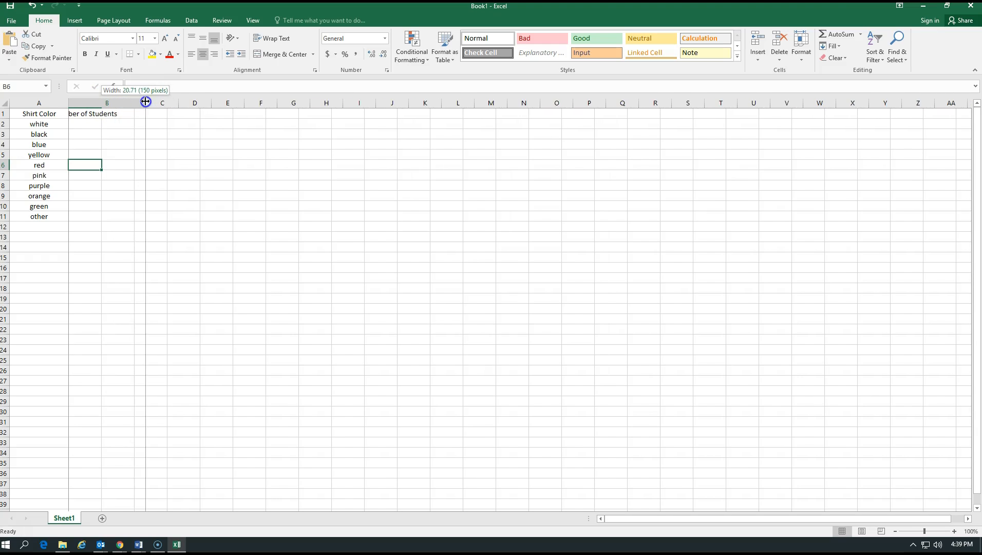
{"action": "left_click_drag", "start_coordinate": [145, 101], "coordinate": [145, 102]}
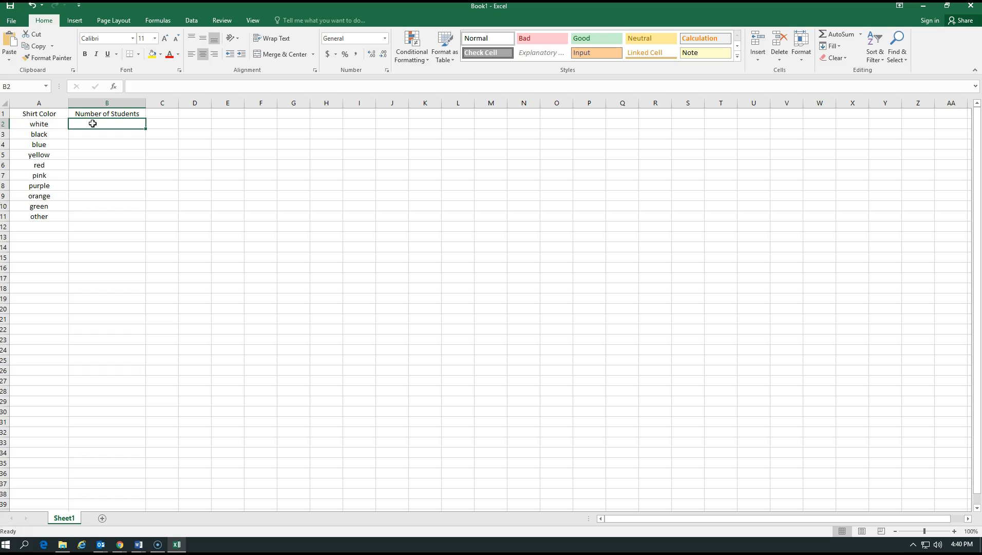
- Enter the student counts 5, 6, 2, 3, 4, 7, 1, 9, 8 and 10 in B2:B11
{"action": "type", "text": "5"}
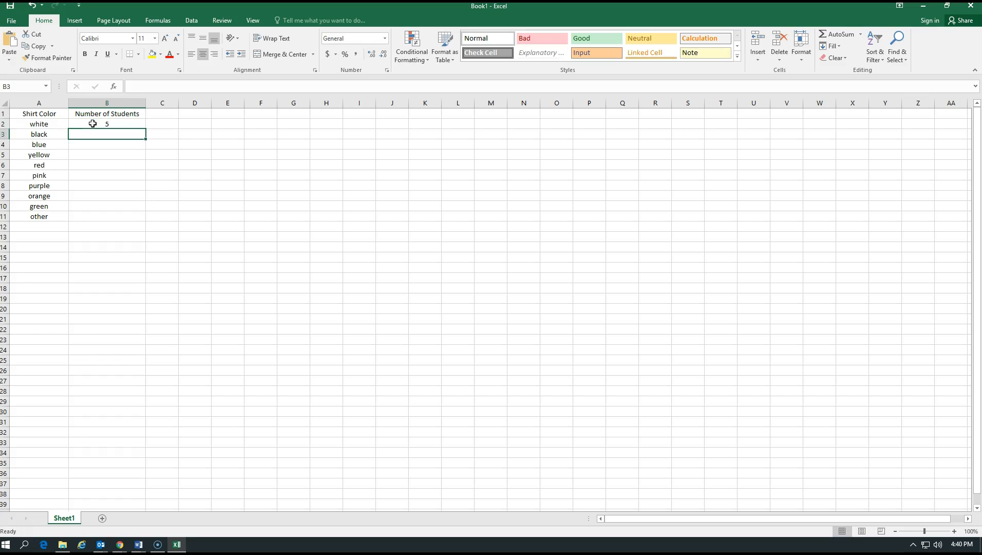
{"action": "type", "text": "6"}
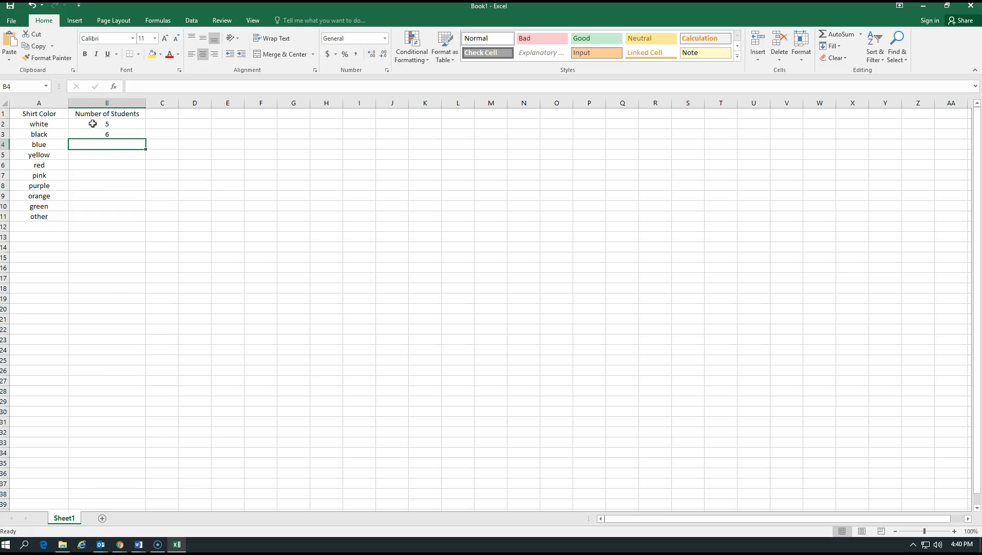
{"action": "type", "text": "2"}
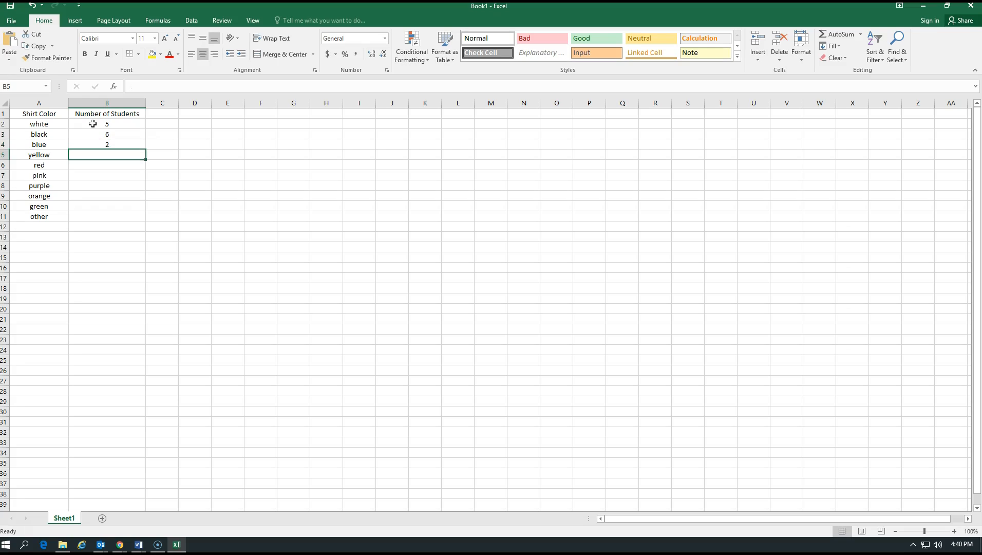
{"action": "type", "text": "3"}
{"action": "left_click", "coordinate": [106, 164]}
{"action": "type", "text": "4"}
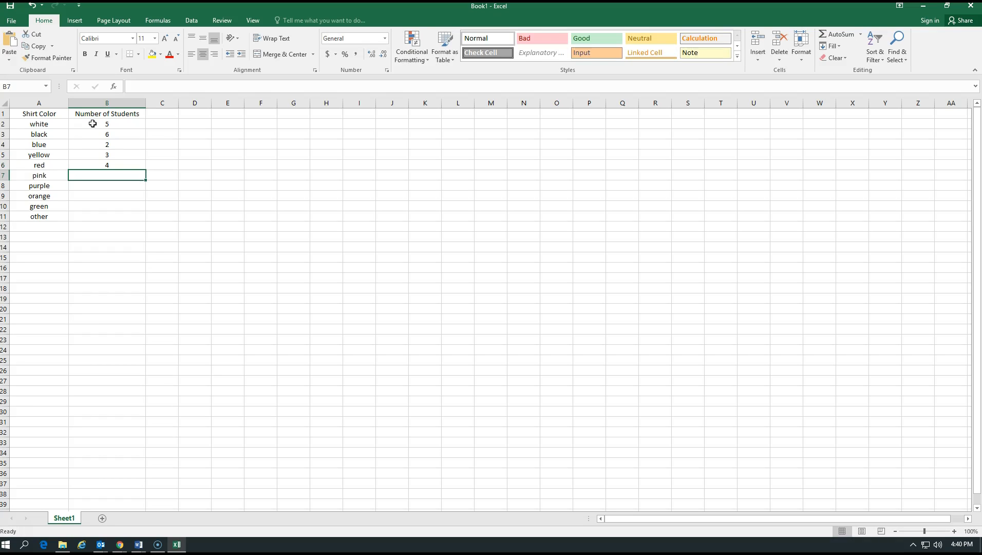
{"action": "type", "text": "7"}
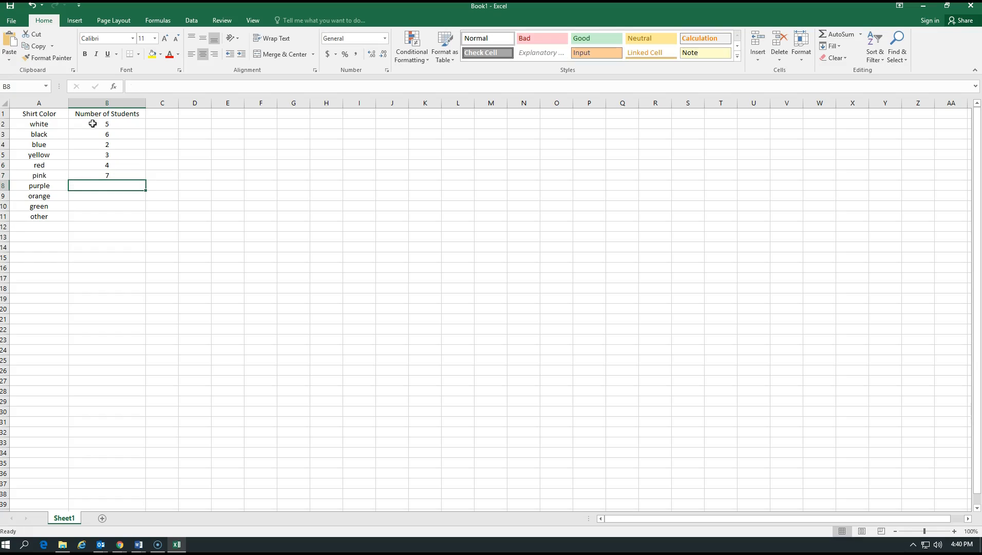
{"action": "type", "text": "1"}
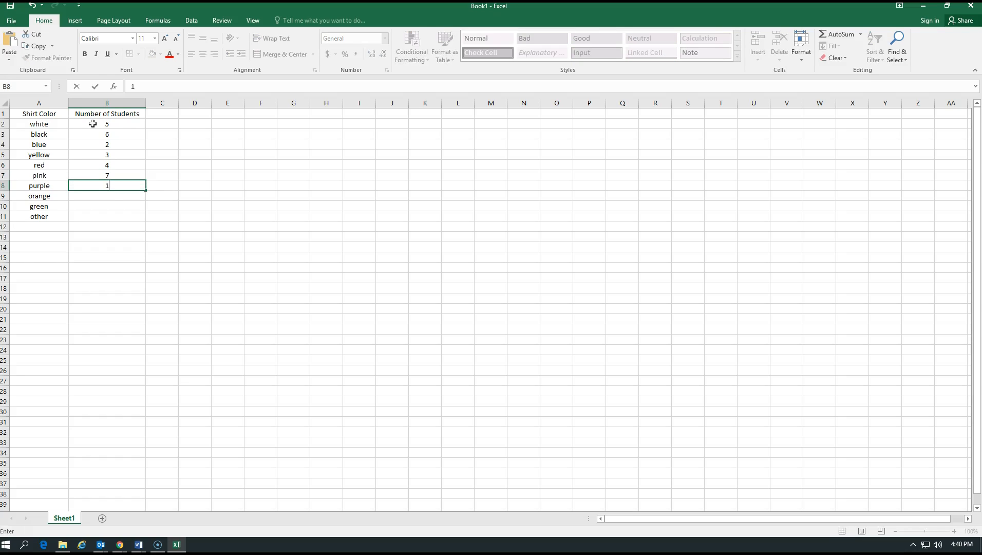
{"action": "key", "text": "enter"}
{"action": "type", "text": "9"}
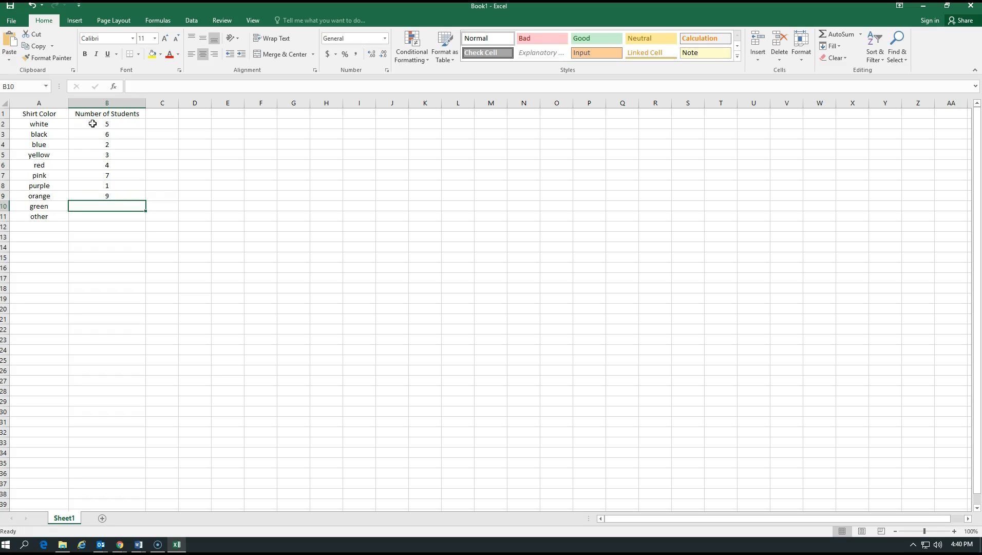
{"action": "type", "text": "8"}
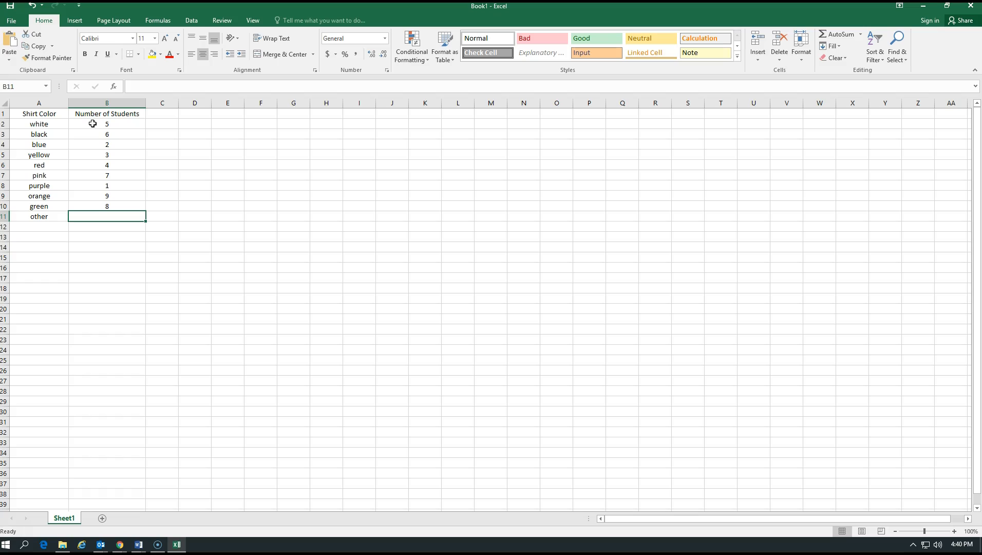
{"action": "type", "text": "10"}
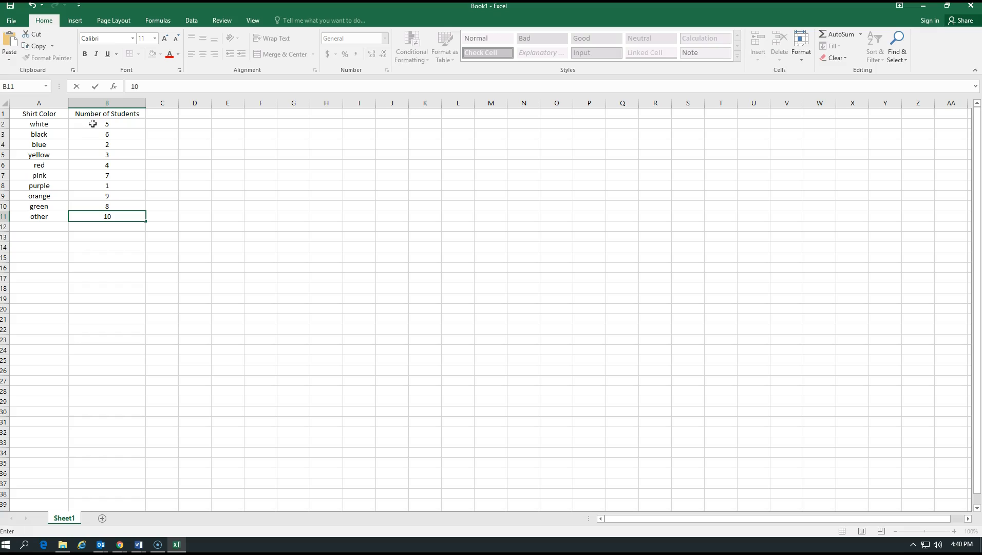
{"action": "mouse_move", "coordinate": [92, 129]}
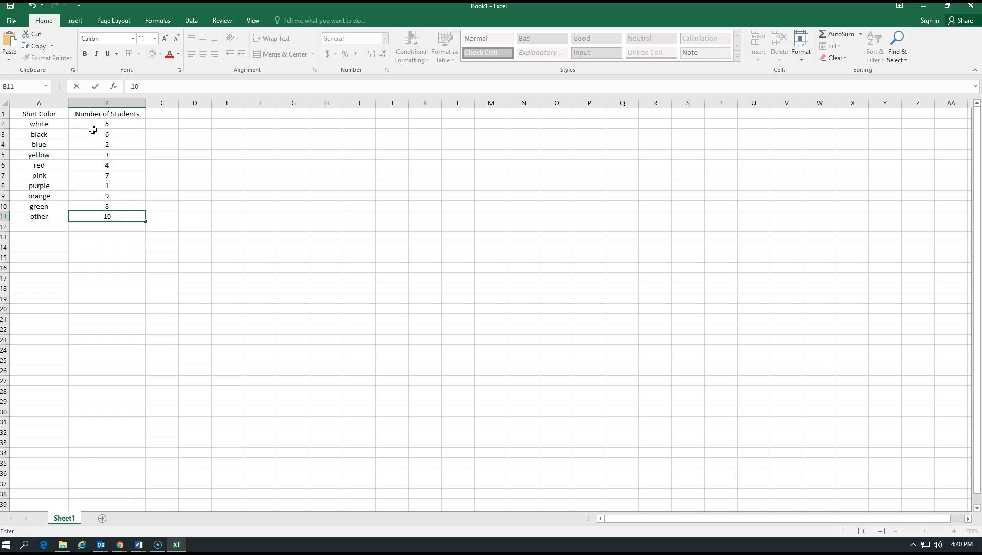
{"action": "mouse_move", "coordinate": [32, 122]}
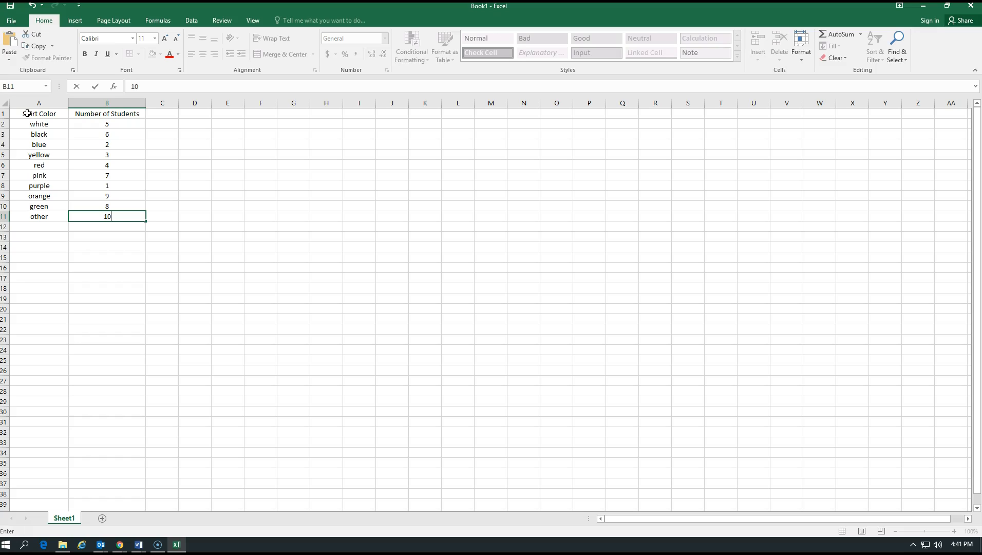
- Select the whole shirt-colour table from A1 to B11 for formatting
{"action": "left_click", "coordinate": [38, 113]}
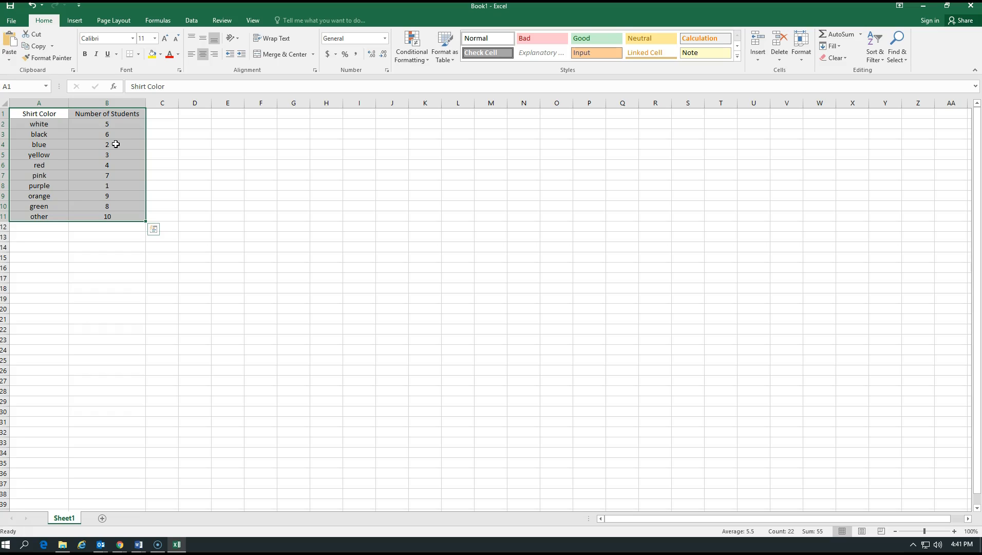
{"action": "mouse_move", "coordinate": [16, 113]}
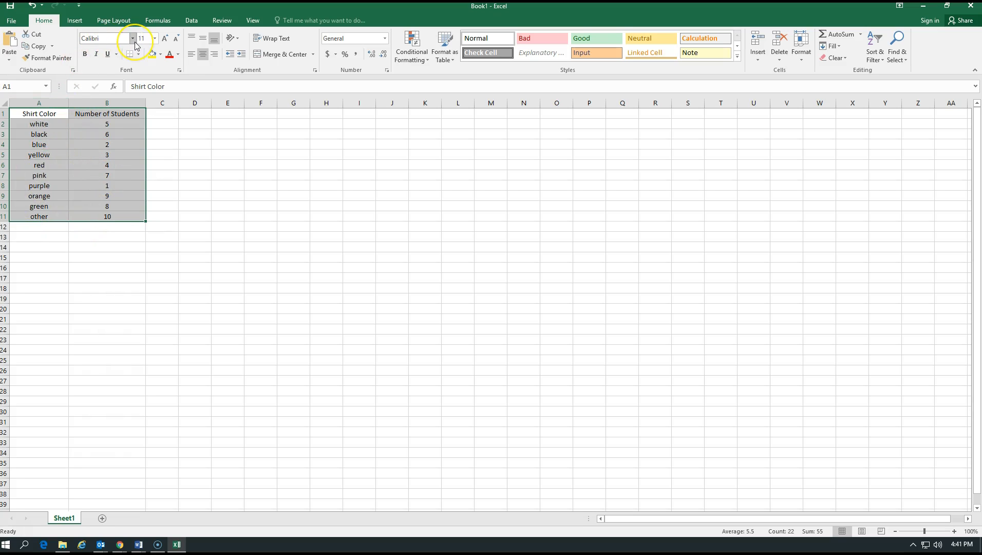
{"action": "mouse_move", "coordinate": [106, 38]}
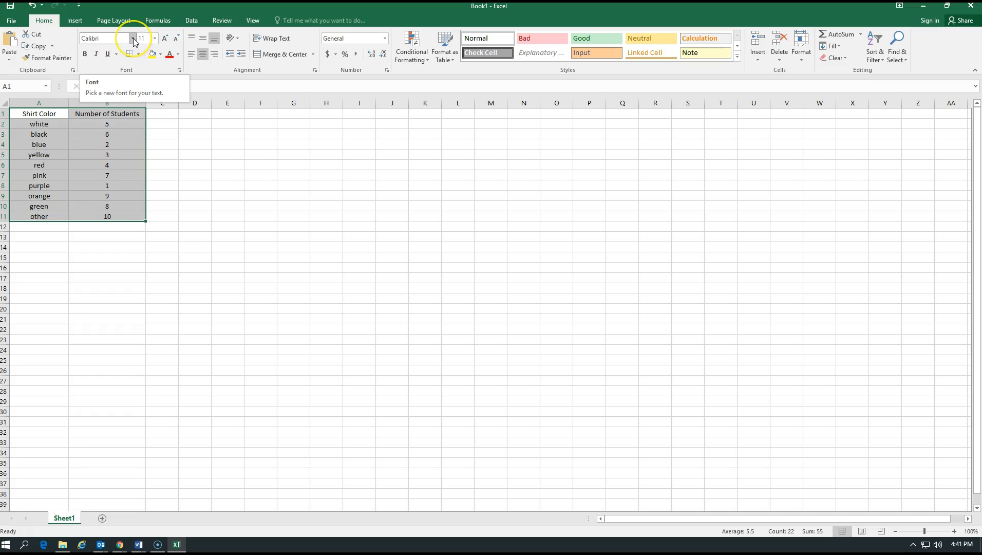
- Choose the appleberry font for the selected A1:B11 shirt-color table
{"action": "left_click", "coordinate": [153, 38]}
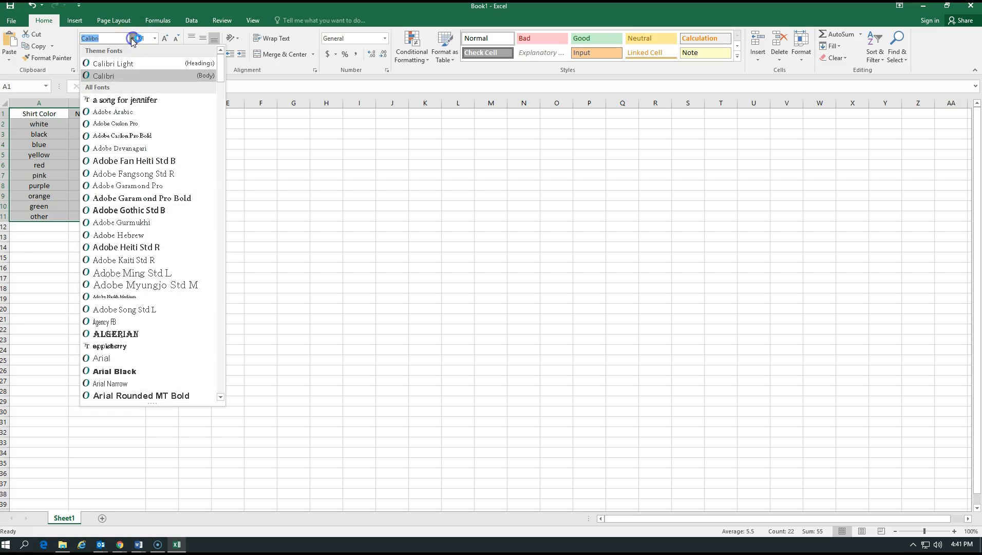
{"action": "mouse_move", "coordinate": [148, 272]}
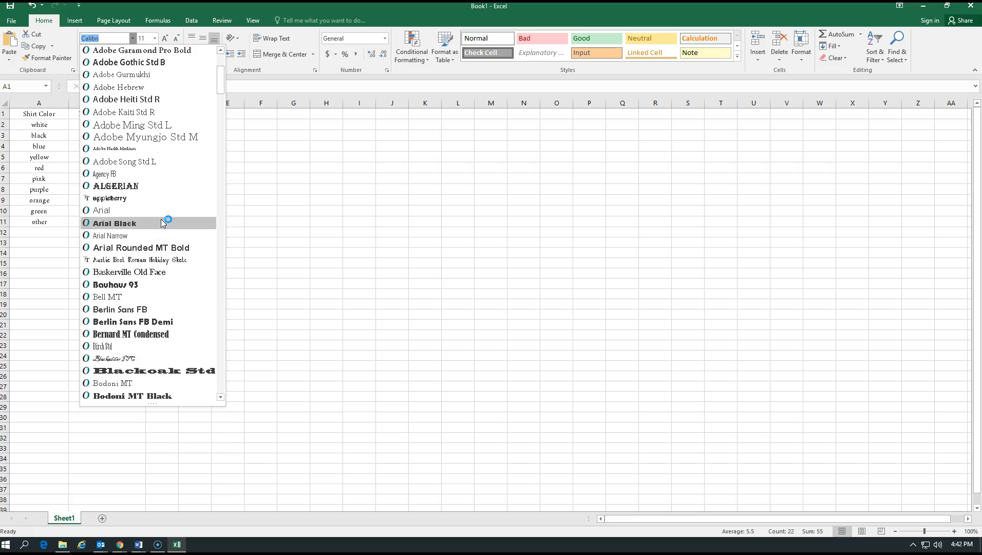
{"action": "mouse_move", "coordinate": [123, 200]}
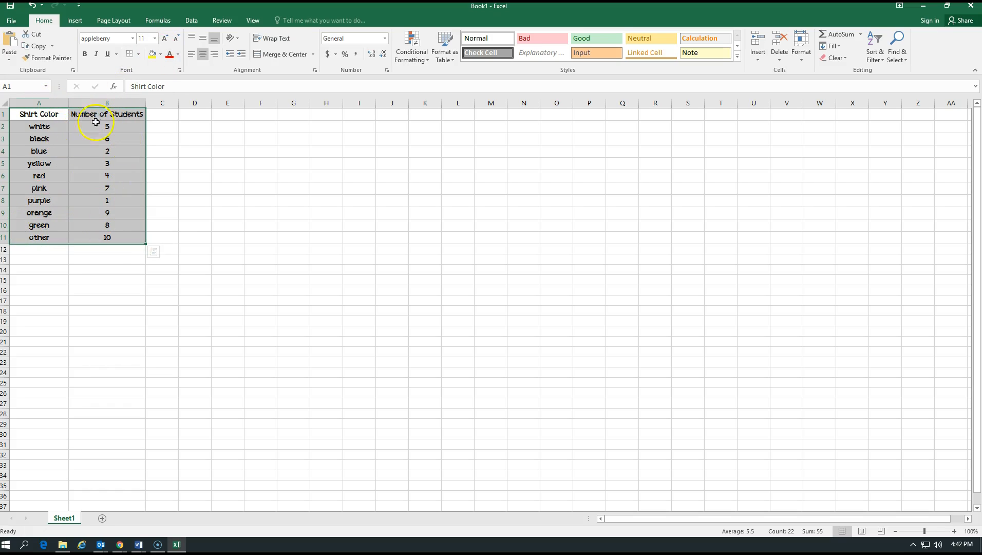
{"action": "mouse_move", "coordinate": [165, 39]}
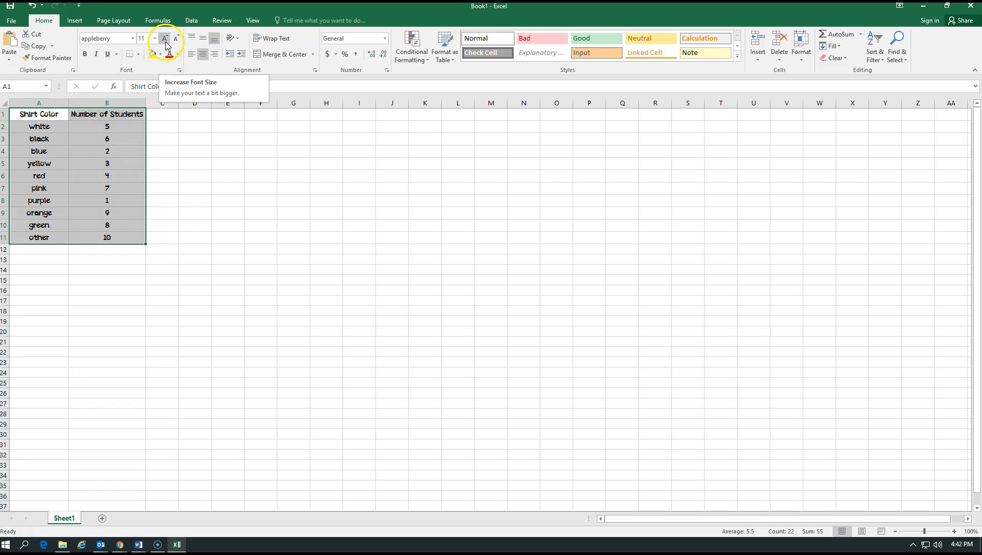
- Set the table text to size 18 and widen column A so its header fits
{"action": "left_click", "coordinate": [154, 38]}
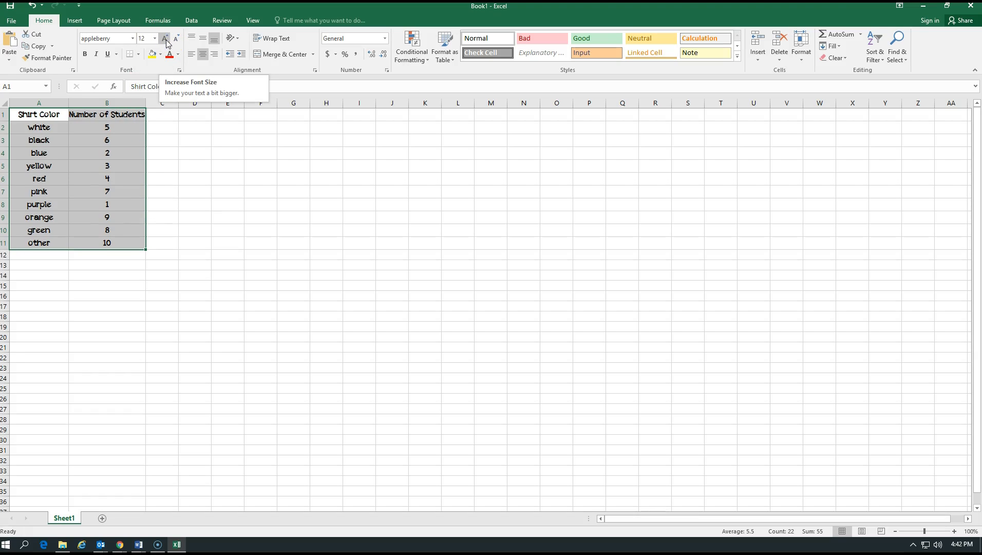
{"action": "left_click", "coordinate": [165, 38]}
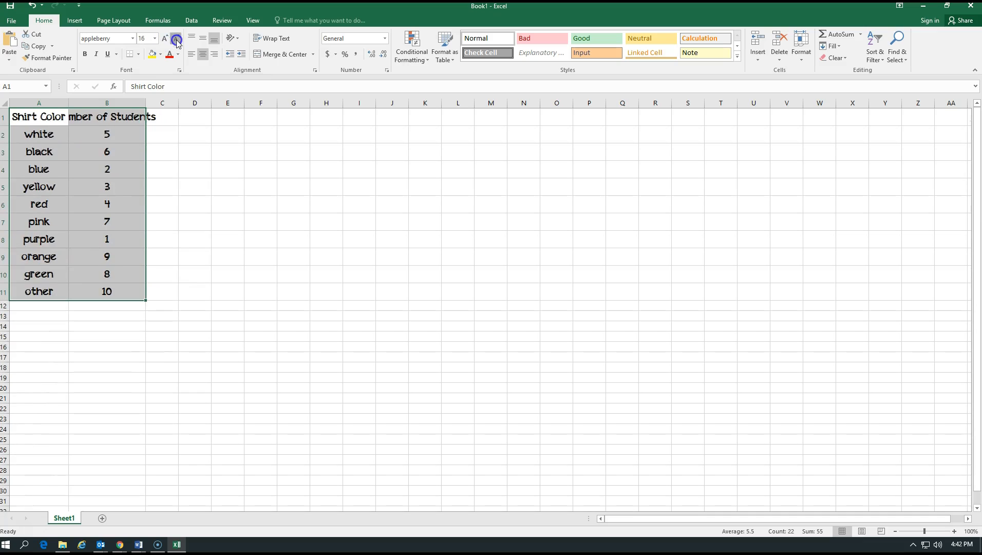
{"action": "left_click", "coordinate": [178, 39]}
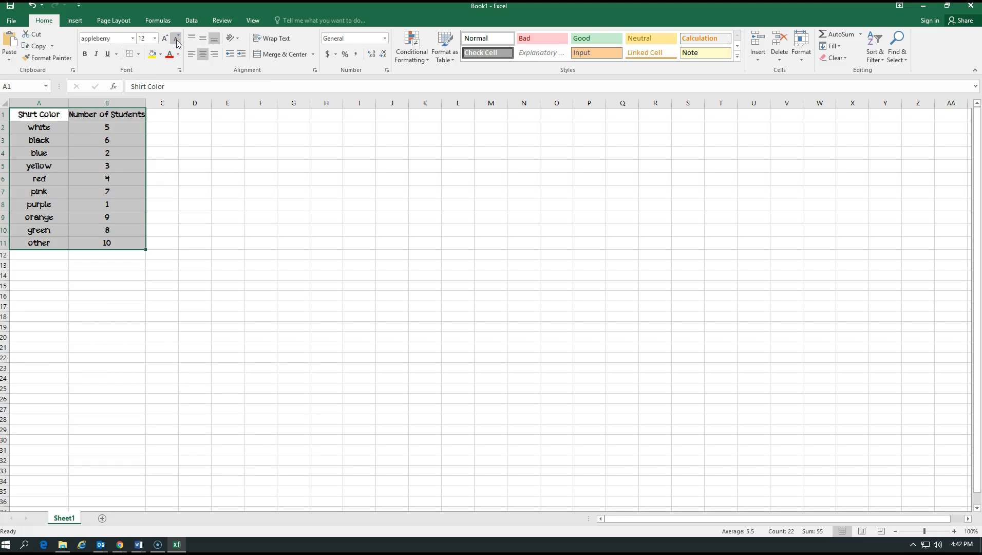
{"action": "left_click", "coordinate": [165, 38]}
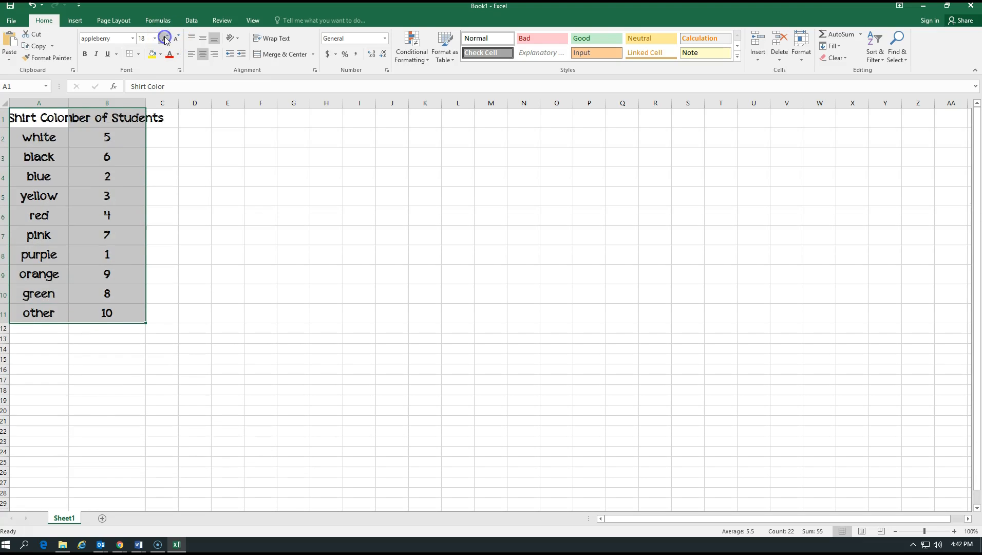
{"action": "mouse_move", "coordinate": [66, 104]}
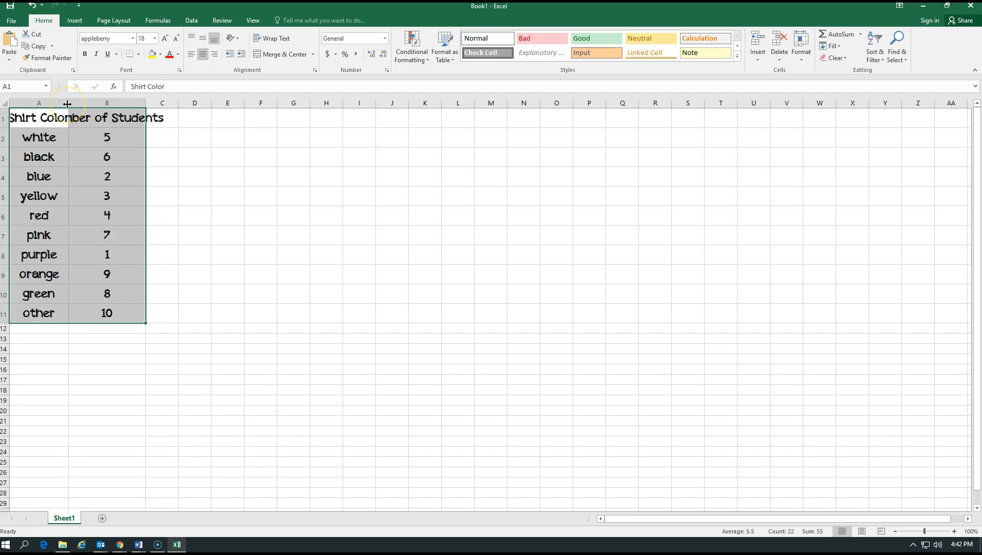
{"action": "left_click_drag", "start_coordinate": [67, 103], "coordinate": [69, 103]}
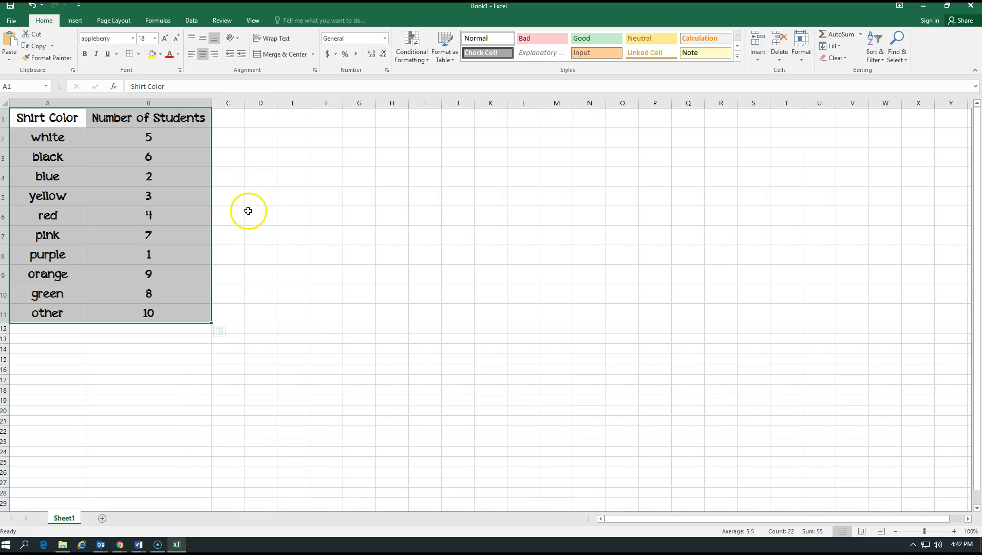
{"action": "left_click", "coordinate": [292, 255]}
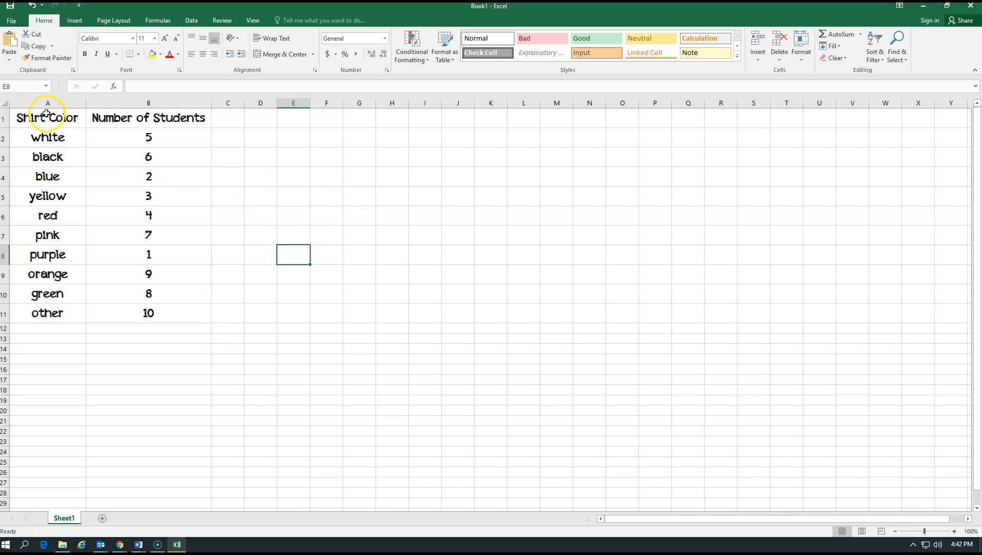
- Make the Shirt Color and Number of Students headers in A1:B1 bold and italic
{"action": "left_click_drag", "start_coordinate": [47, 118], "coordinate": [148, 118]}
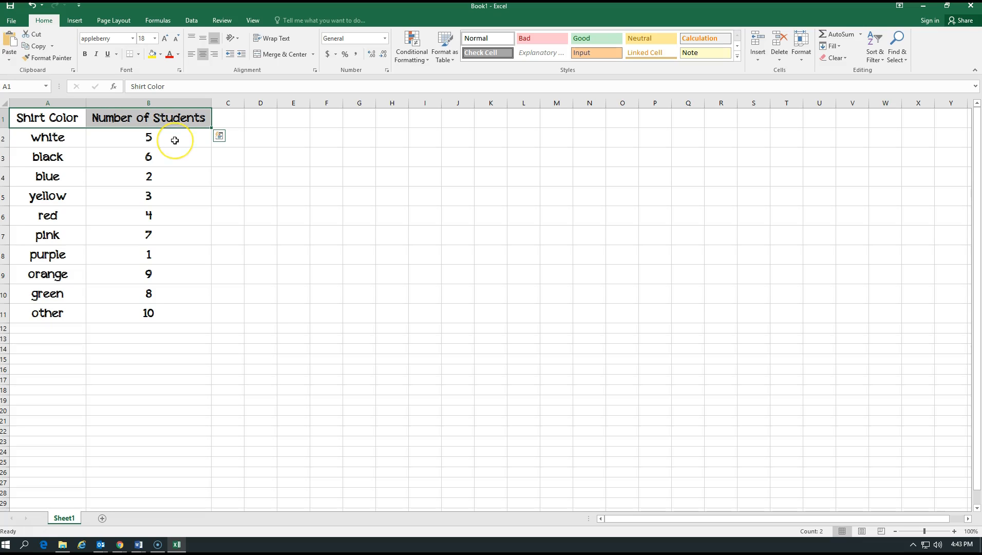
{"action": "mouse_move", "coordinate": [120, 120]}
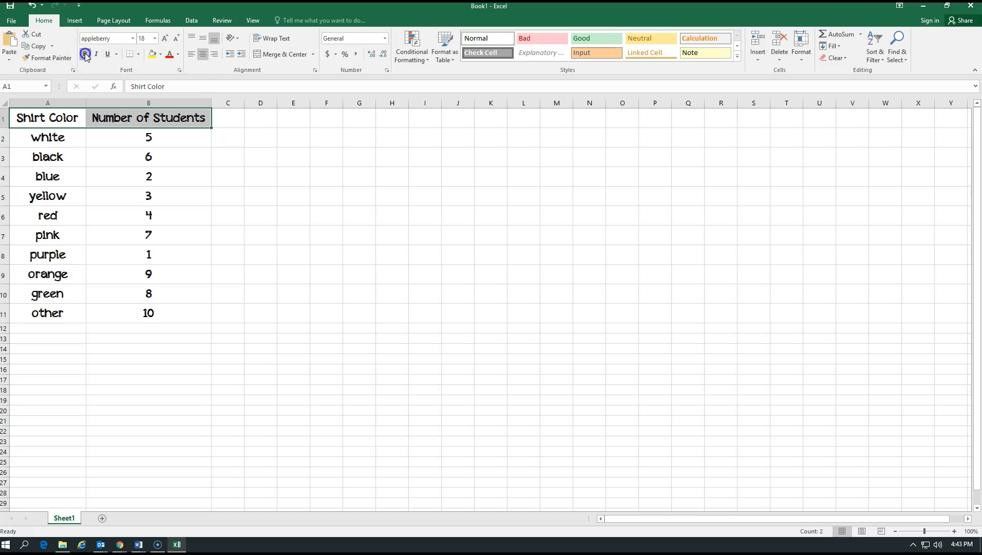
{"action": "left_click", "coordinate": [95, 53]}
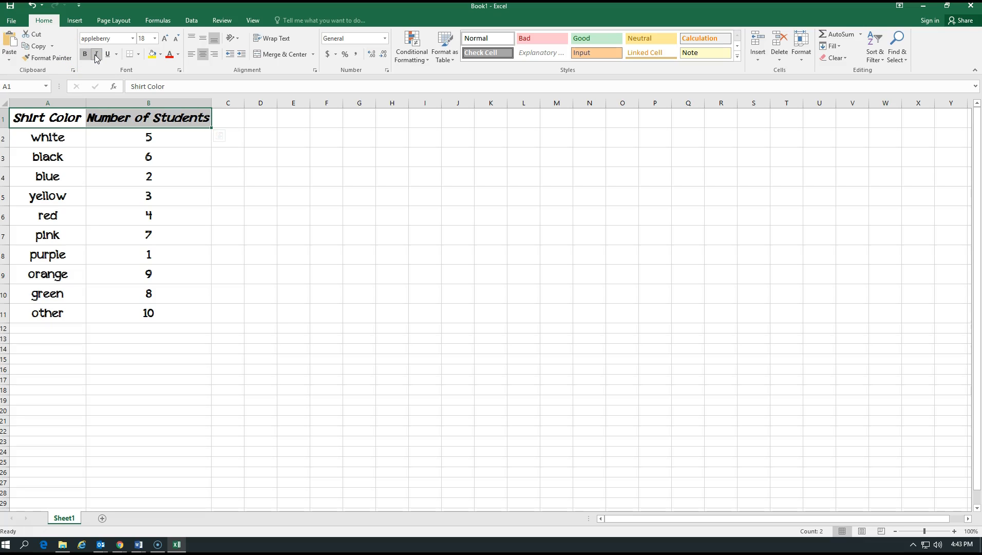
{"action": "left_click", "coordinate": [96, 53]}
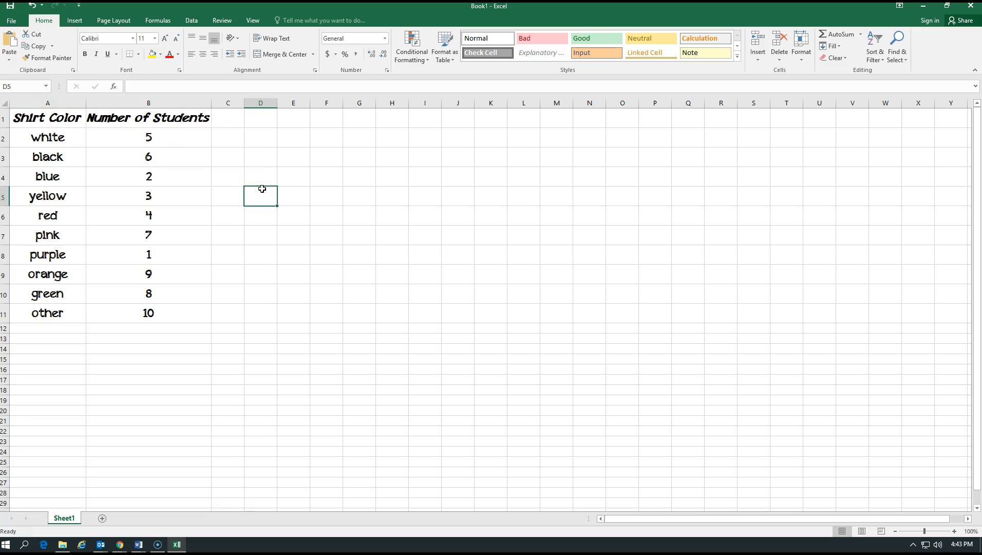
{"action": "left_click", "coordinate": [257, 185]}
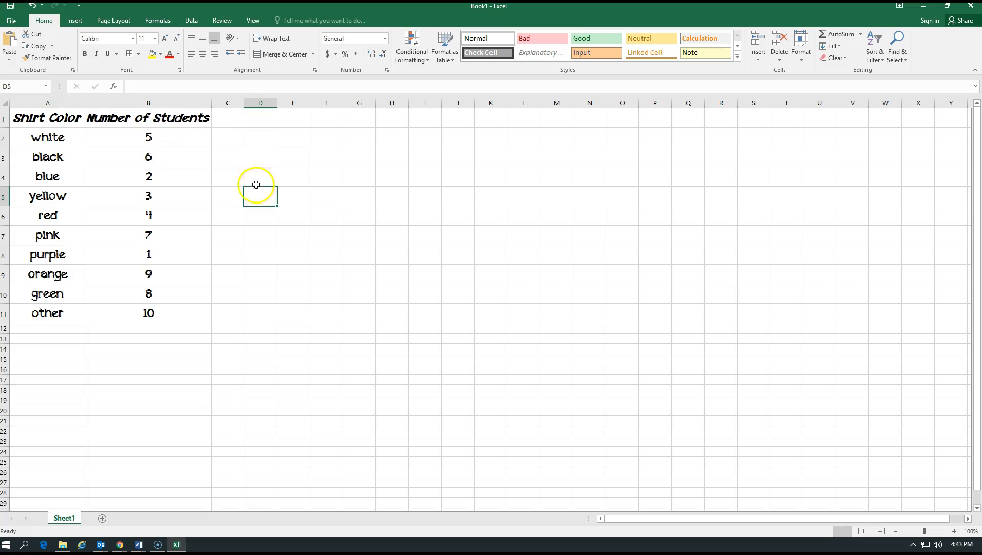
{"action": "mouse_move", "coordinate": [163, 132]}
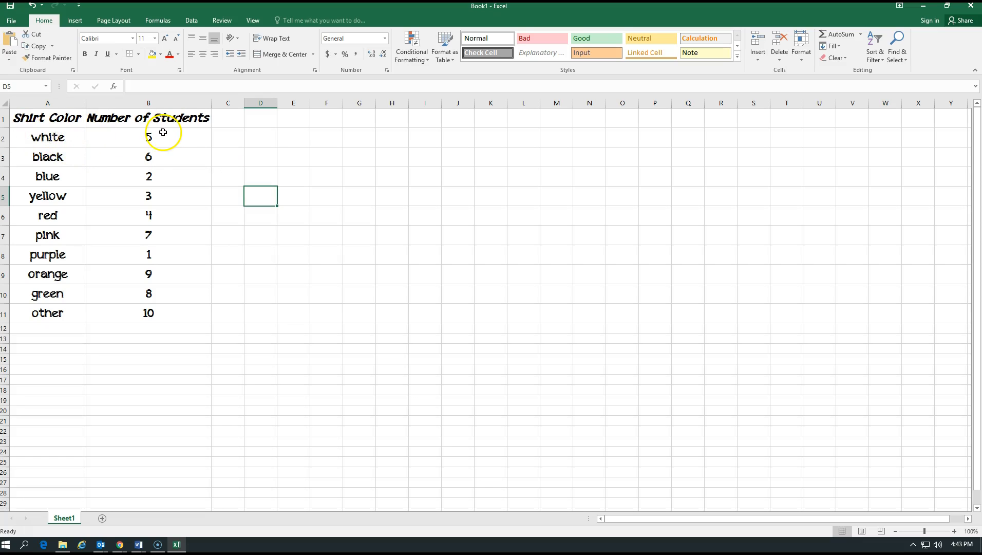
{"action": "mouse_move", "coordinate": [25, 154]}
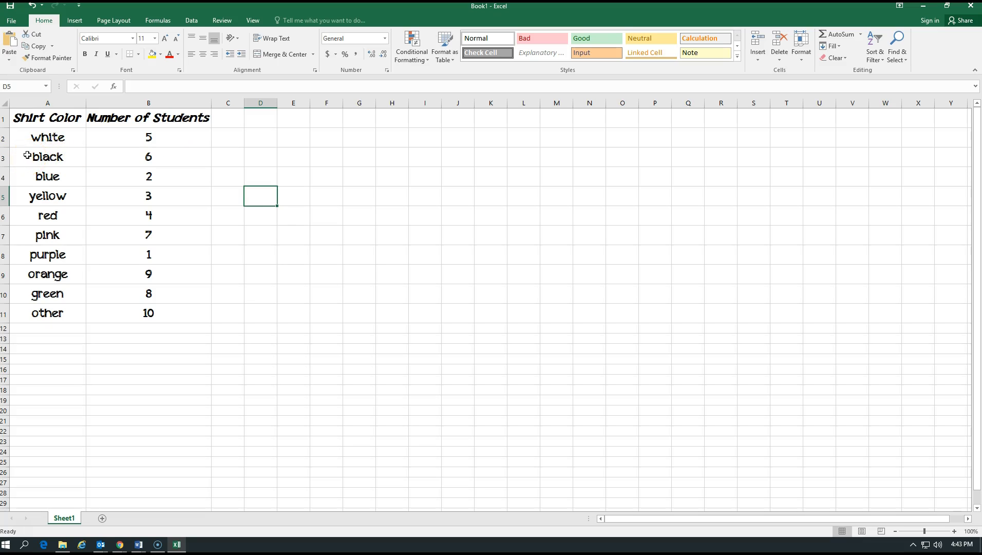
{"action": "mouse_move", "coordinate": [35, 173]}
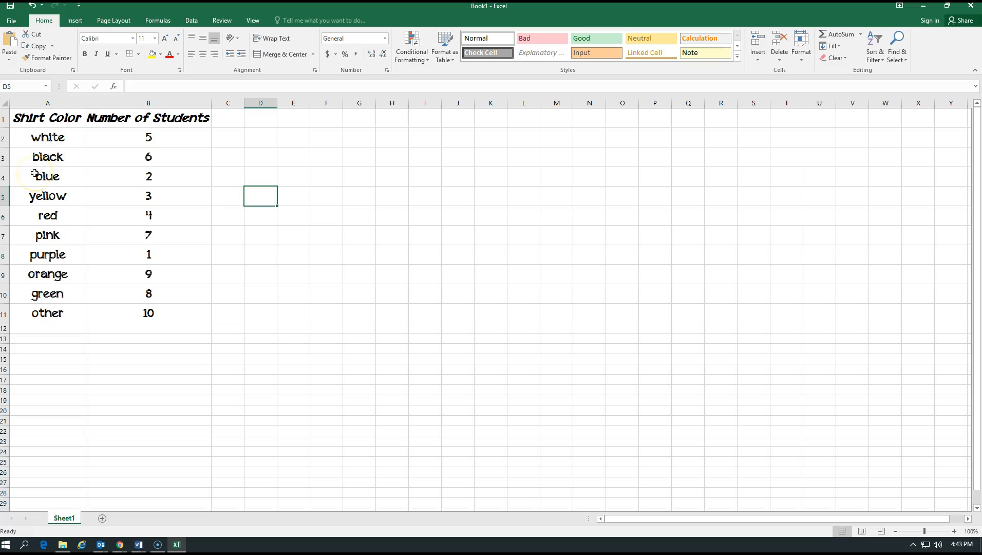
- Fill the blue row light blue, the yellow row yellow and the red row red
{"action": "left_click_drag", "start_coordinate": [47, 176], "coordinate": [148, 175]}
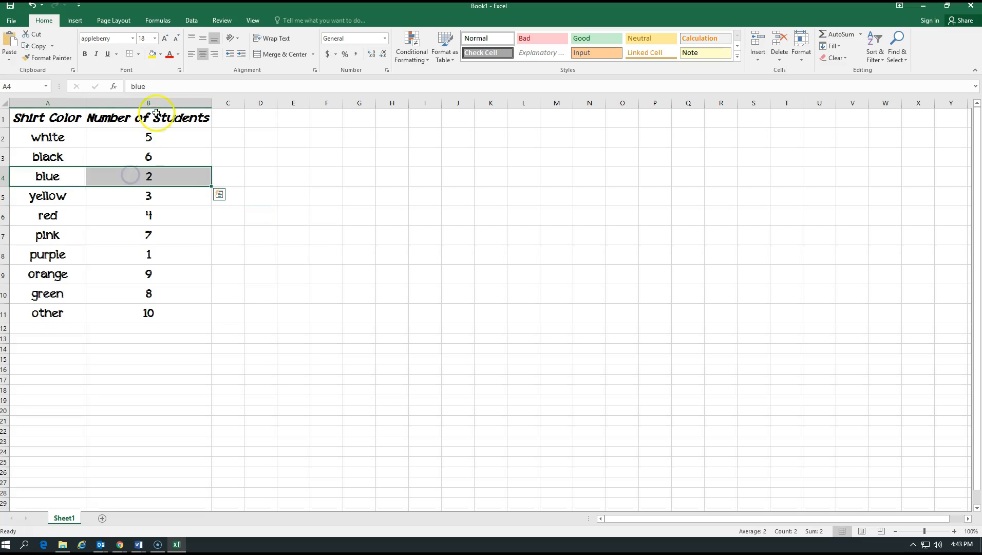
{"action": "left_click", "coordinate": [162, 54]}
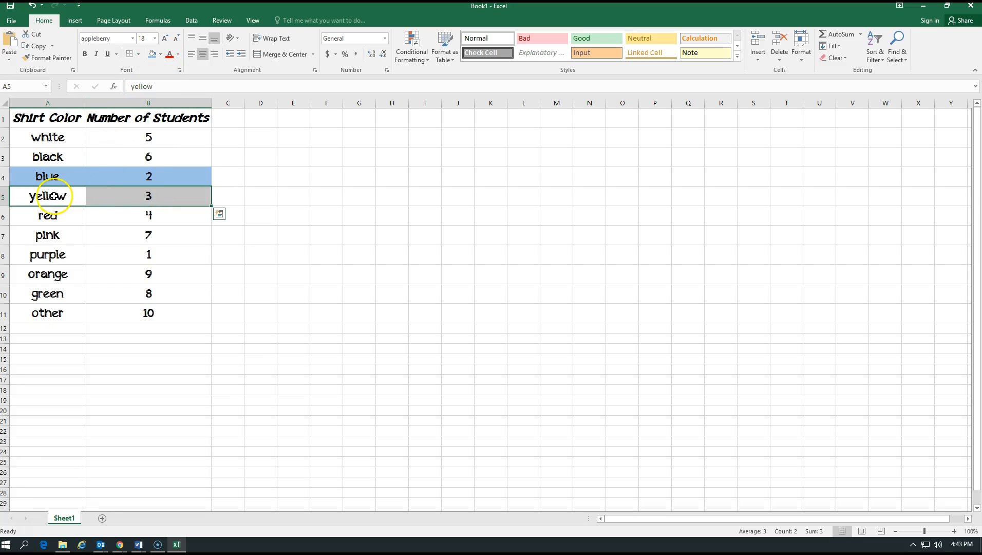
{"action": "left_click", "coordinate": [159, 54]}
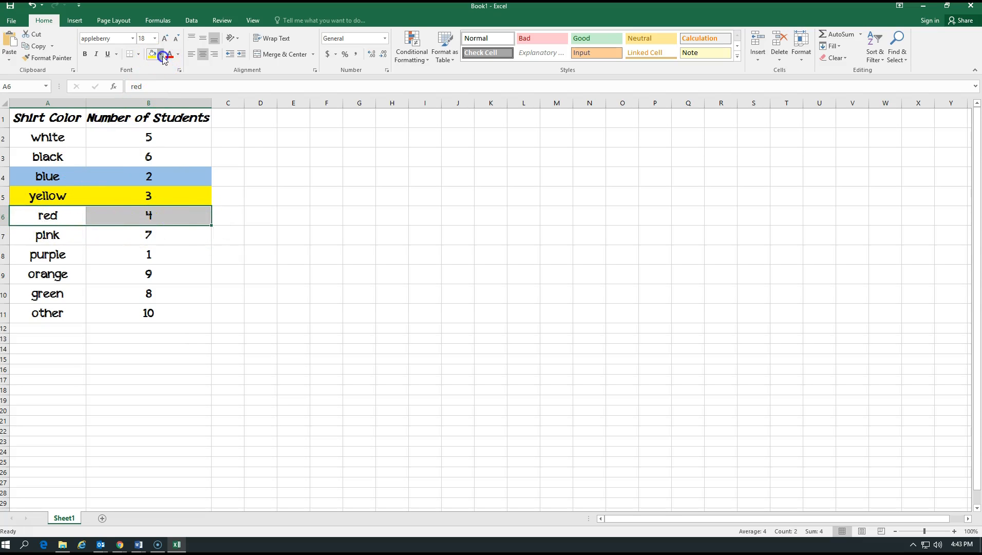
{"action": "left_click", "coordinate": [161, 53]}
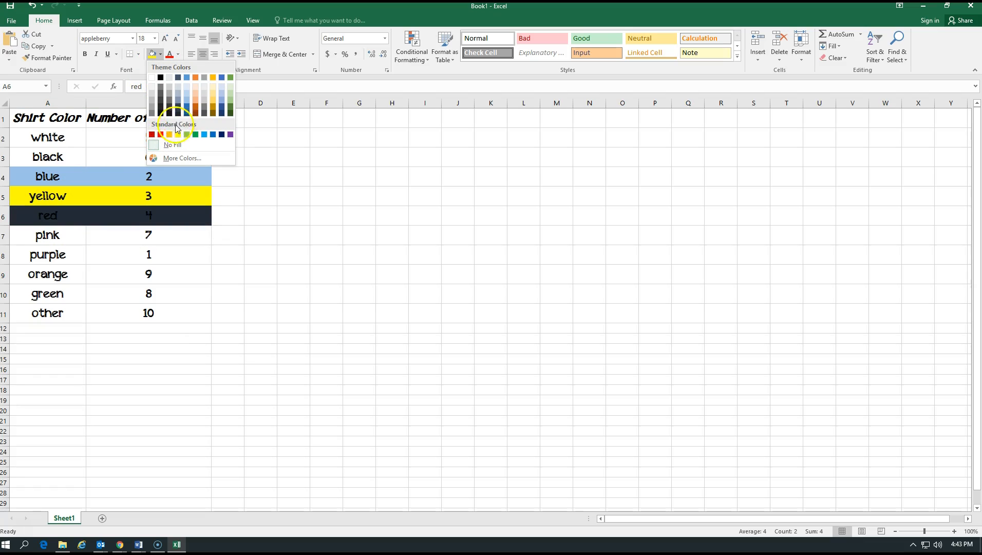
{"action": "left_click", "coordinate": [151, 134]}
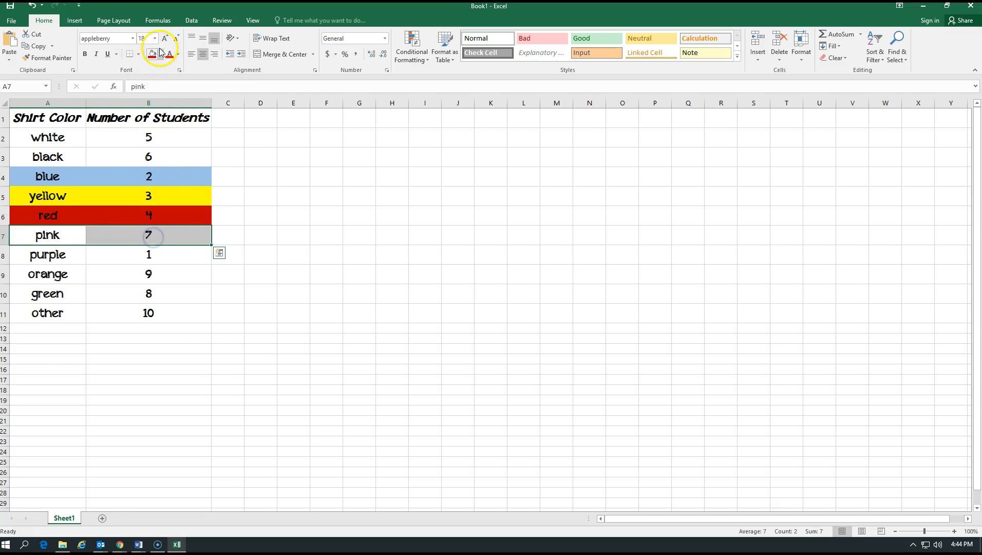
- Fill the pink row with a pink shade chosen from More Colors
{"action": "left_click", "coordinate": [162, 53]}
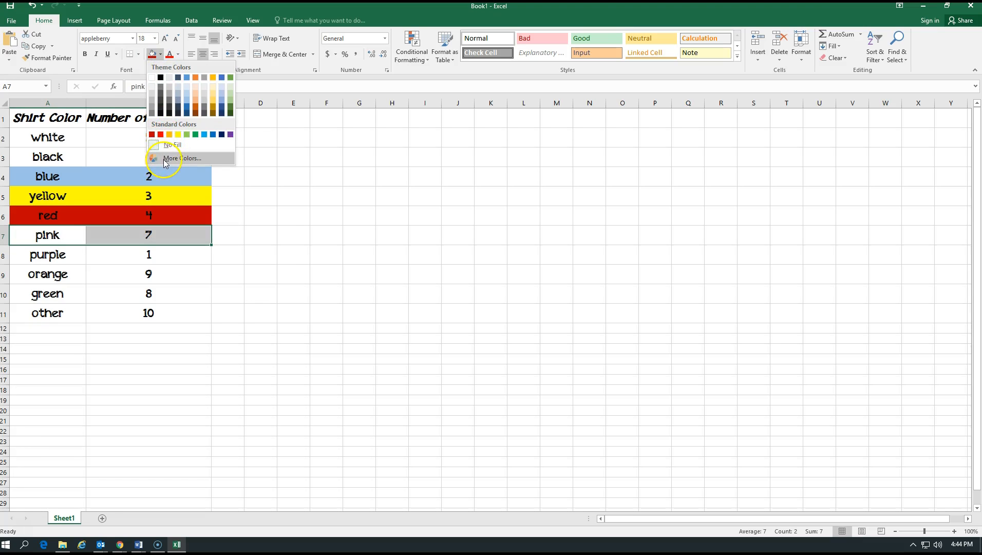
{"action": "left_click", "coordinate": [181, 158]}
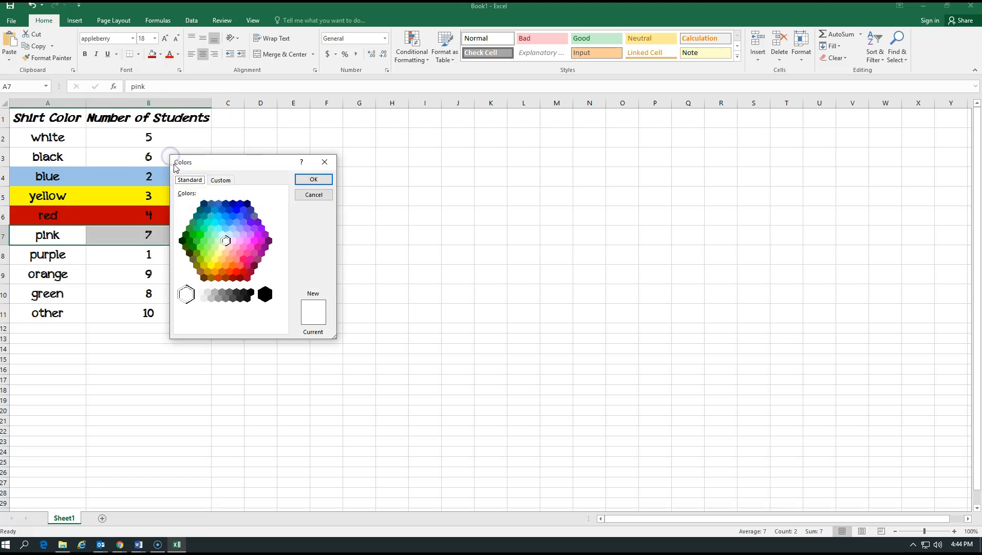
{"action": "left_click", "coordinate": [249, 246]}
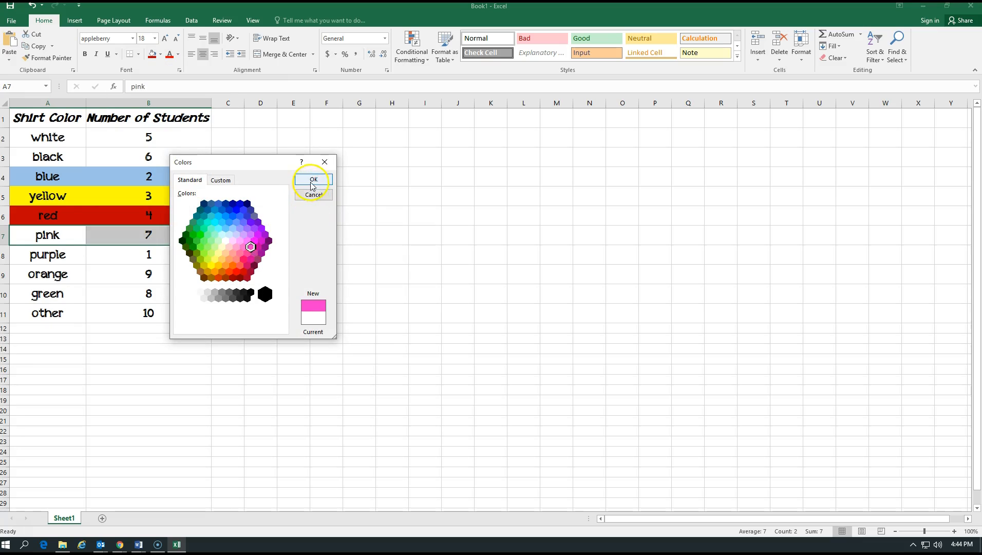
{"action": "left_click", "coordinate": [313, 180]}
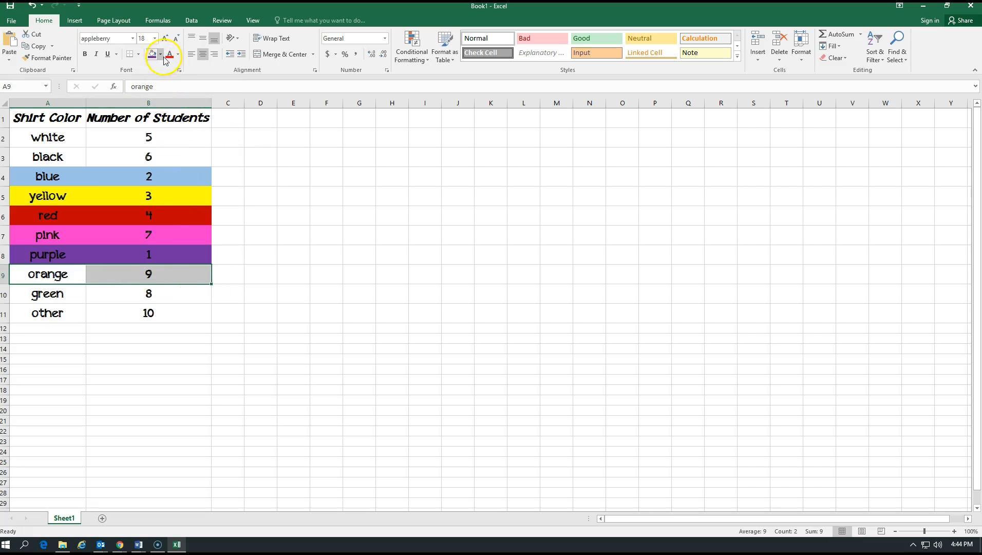
- Fill the orange row light orange and the green row green
{"action": "left_click", "coordinate": [151, 53]}
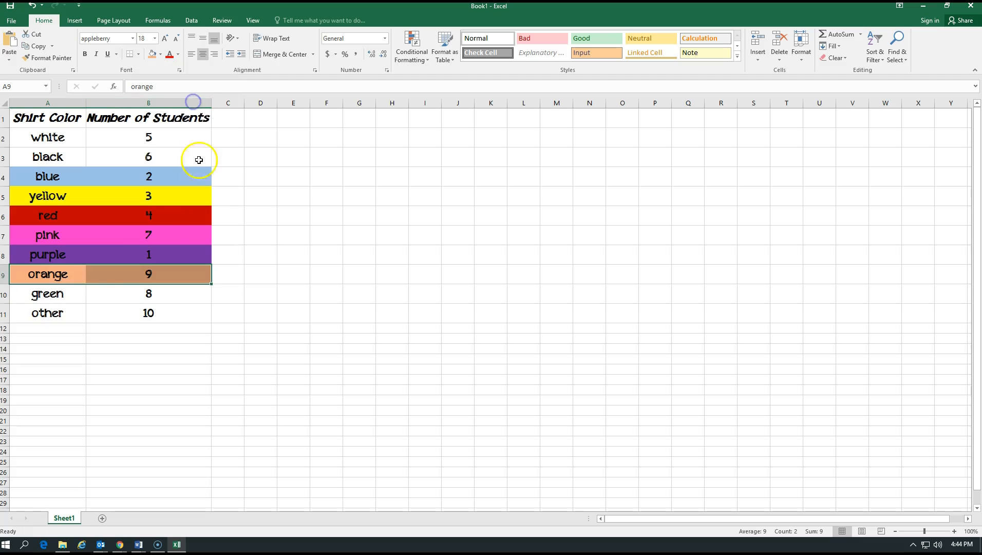
{"action": "left_click", "coordinate": [47, 293]}
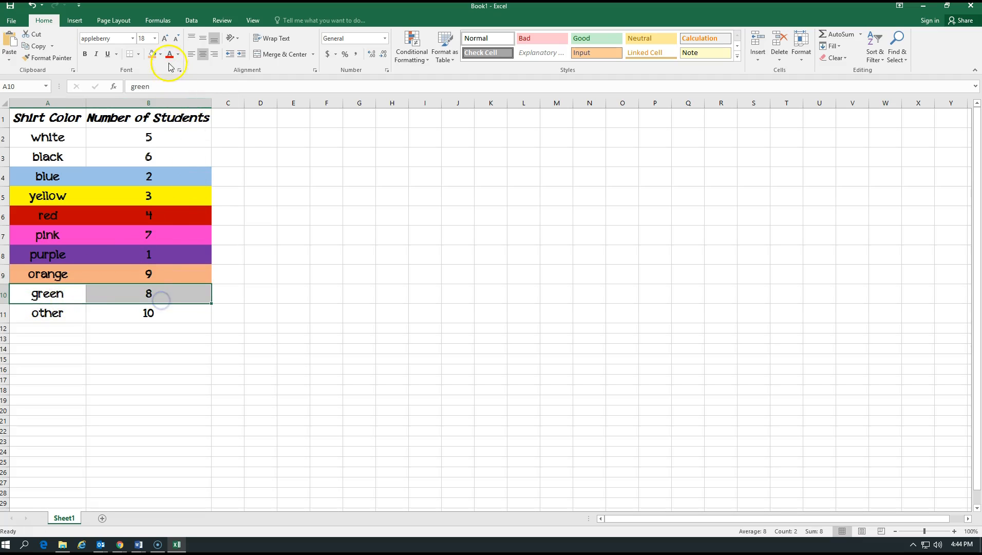
{"action": "left_click", "coordinate": [161, 53]}
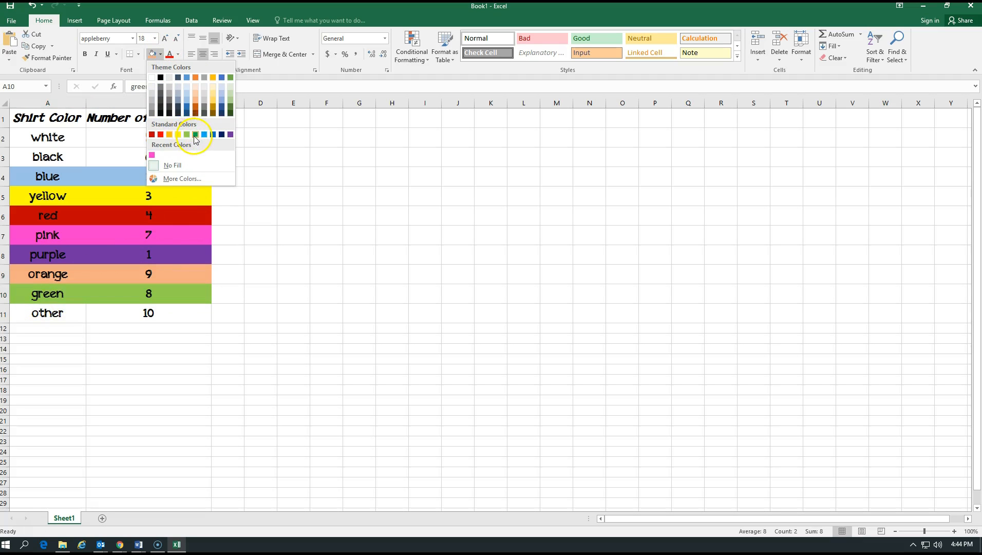
{"action": "left_click", "coordinate": [186, 133]}
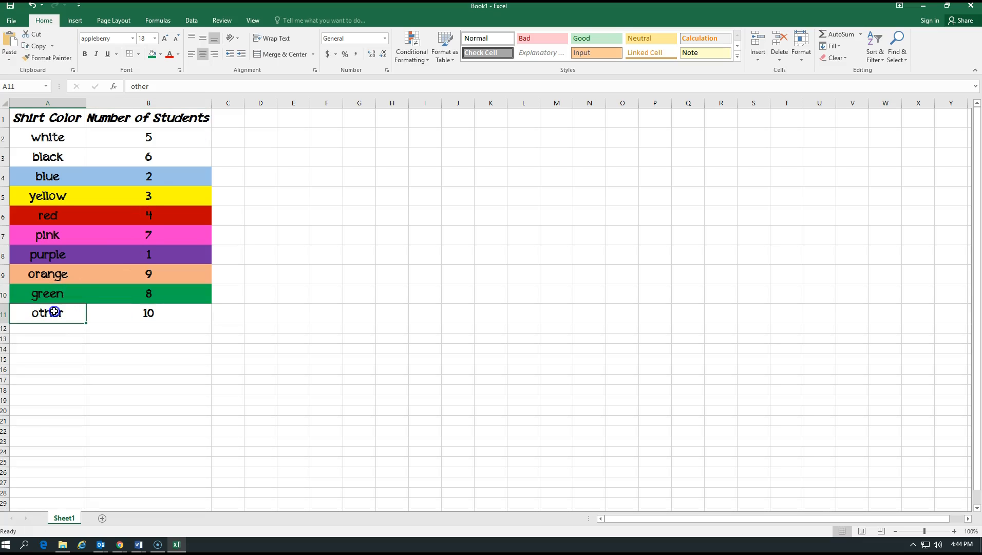
{"action": "left_click", "coordinate": [47, 156]}
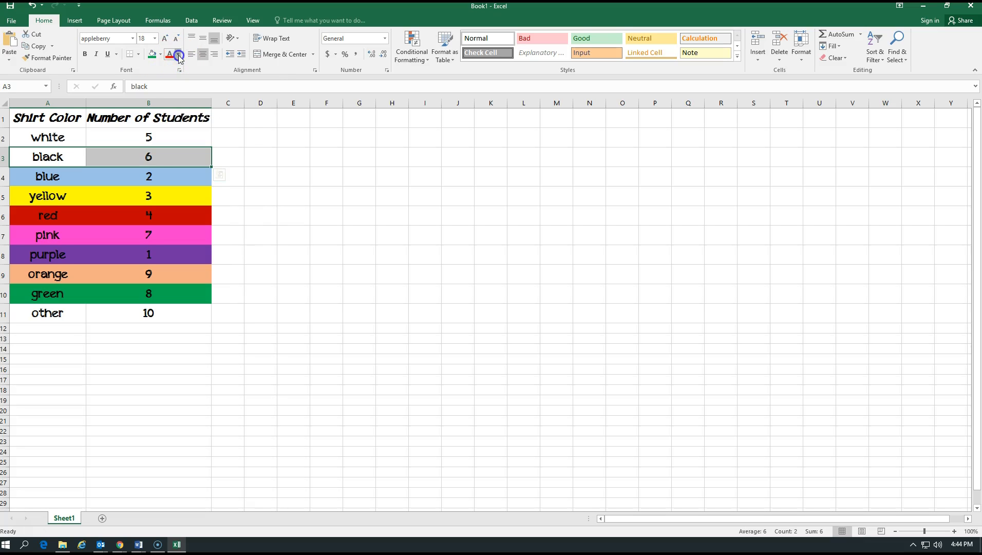
- Fill the black row black and color the blue row's text blue
{"action": "left_click", "coordinate": [179, 53]}
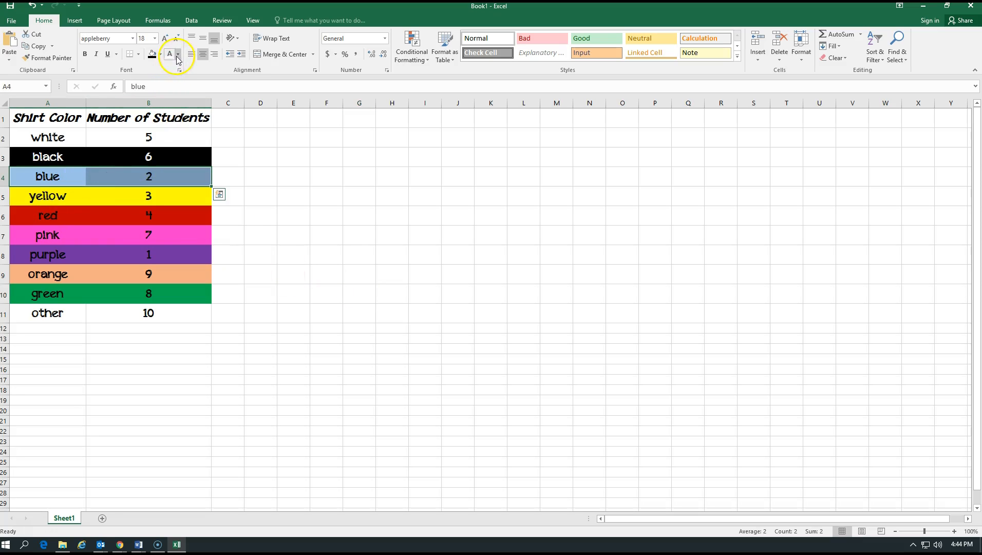
{"action": "left_click", "coordinate": [179, 53]}
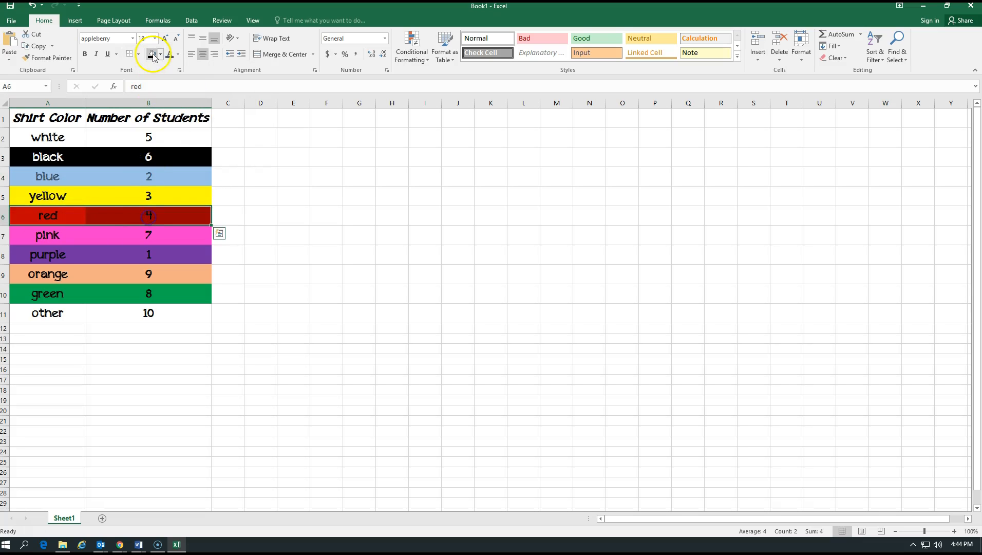
- Refill the red row A6:B6 with a darker red from the Standard palette
{"action": "left_click", "coordinate": [159, 53]}
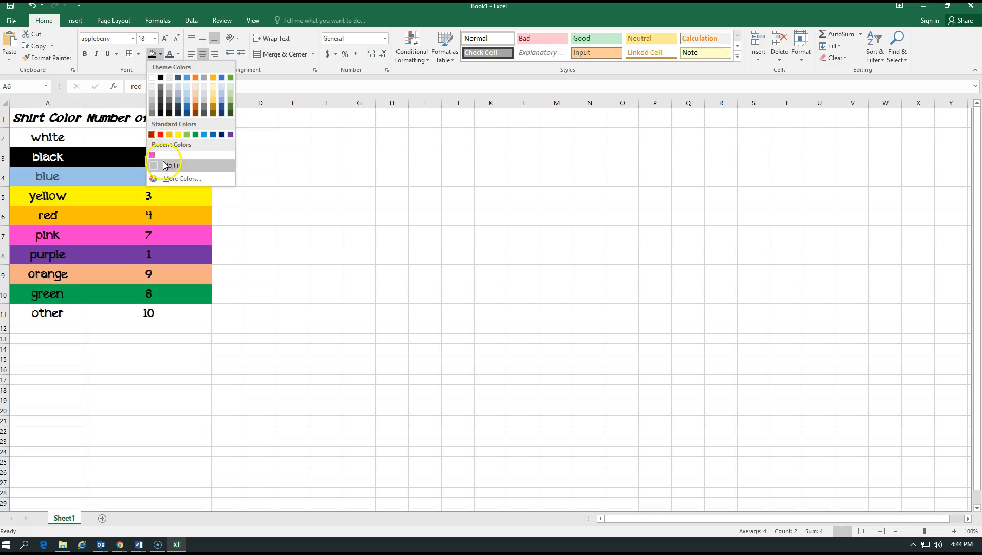
{"action": "left_click", "coordinate": [182, 178]}
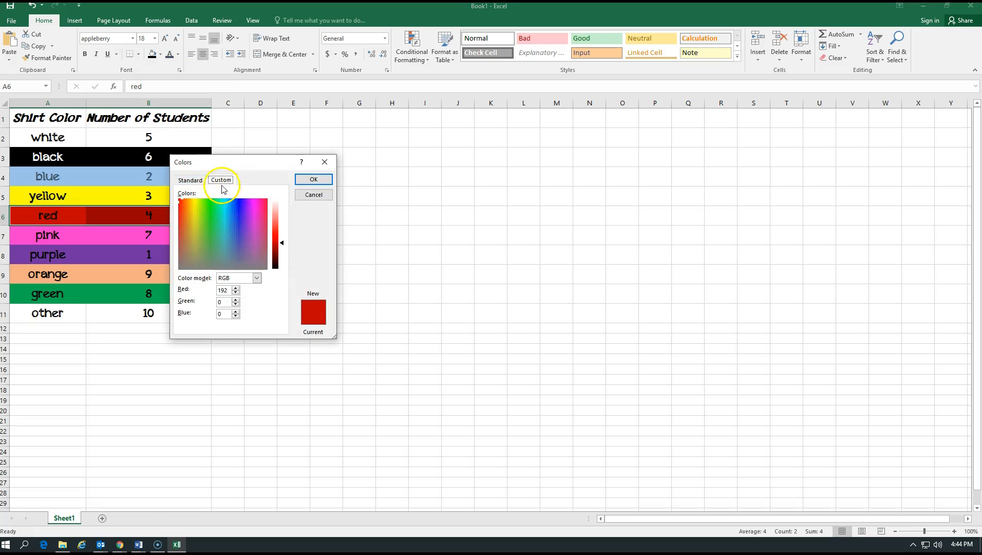
{"action": "left_click", "coordinate": [190, 179]}
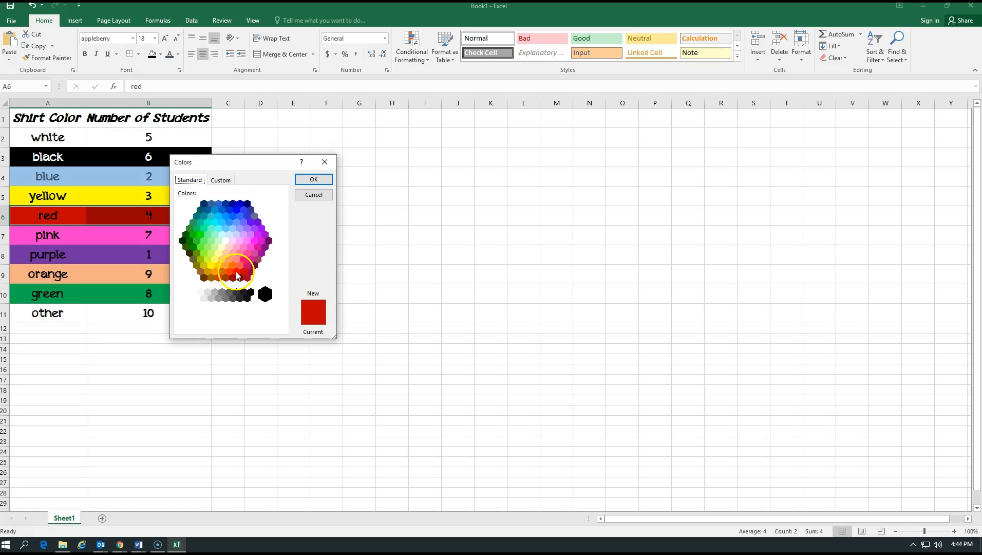
{"action": "left_click", "coordinate": [240, 279]}
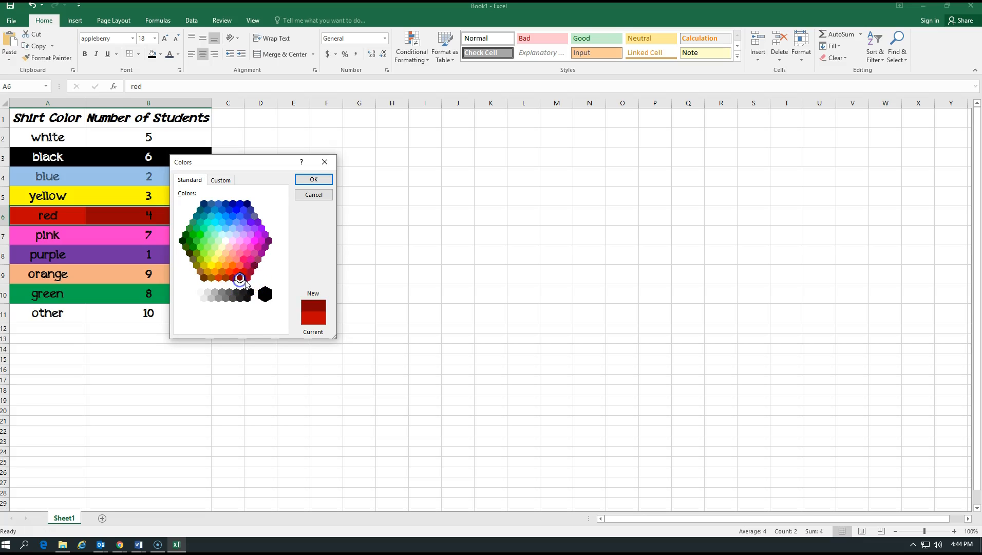
{"action": "left_click", "coordinate": [314, 178]}
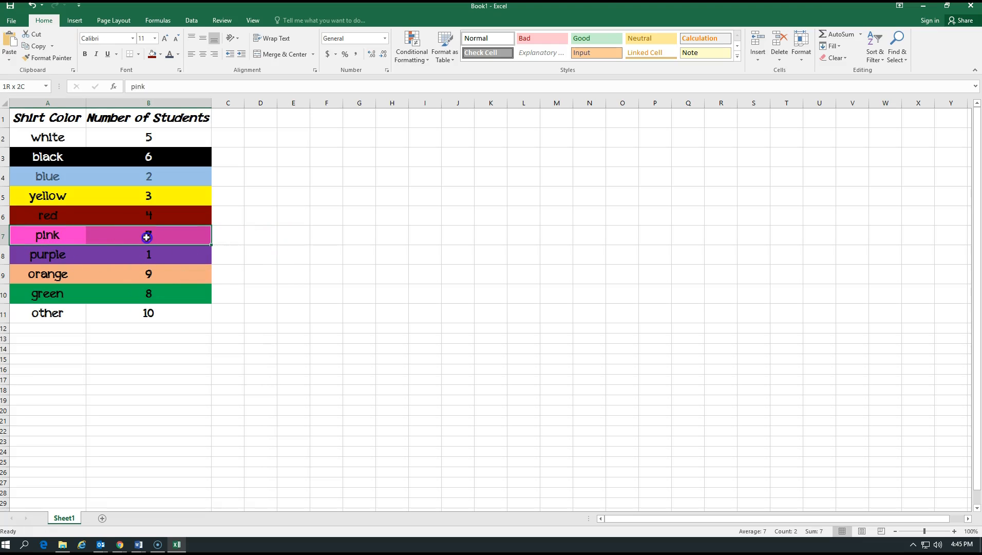
- Color the pink row's text A7:B7 light pink via More Colors
{"action": "left_click", "coordinate": [180, 53]}
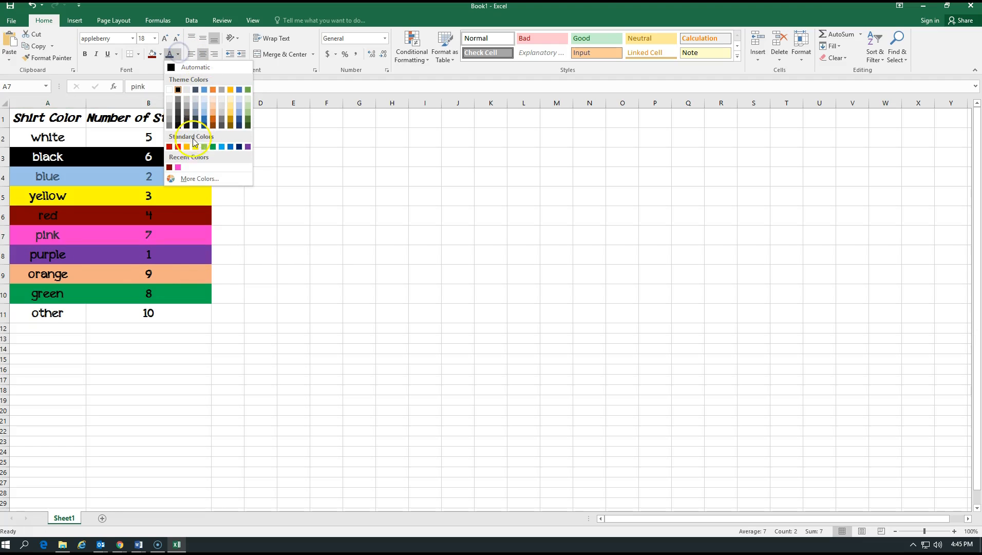
{"action": "left_click", "coordinate": [199, 179]}
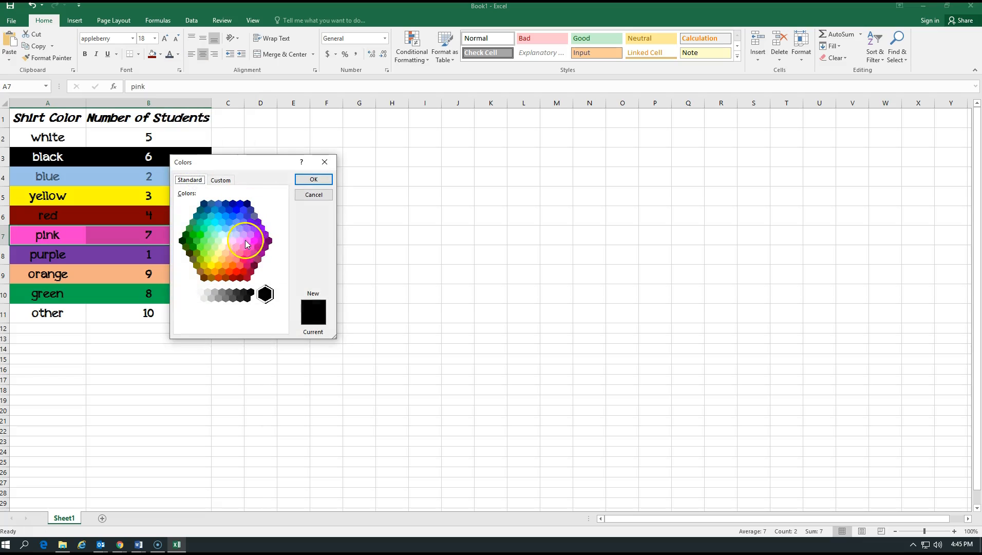
{"action": "left_click", "coordinate": [238, 241]}
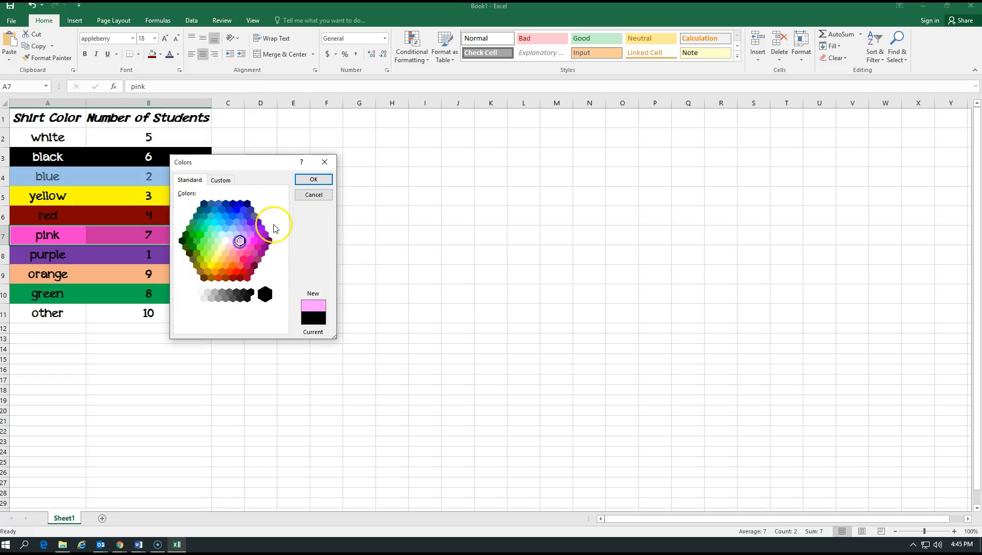
{"action": "left_click", "coordinate": [312, 180]}
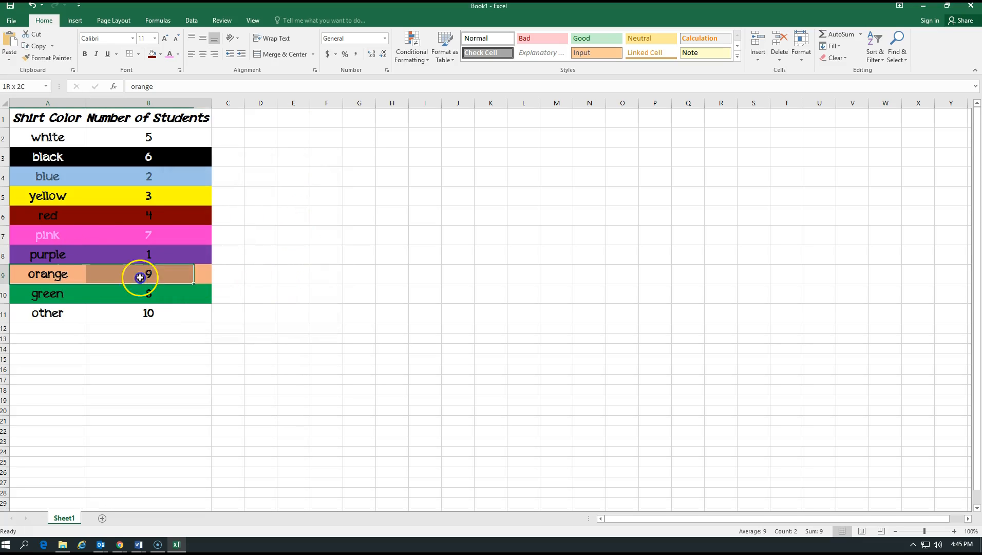
- Color the orange row's text A9:B9 bright orange via More Colors
{"action": "left_click", "coordinate": [181, 54]}
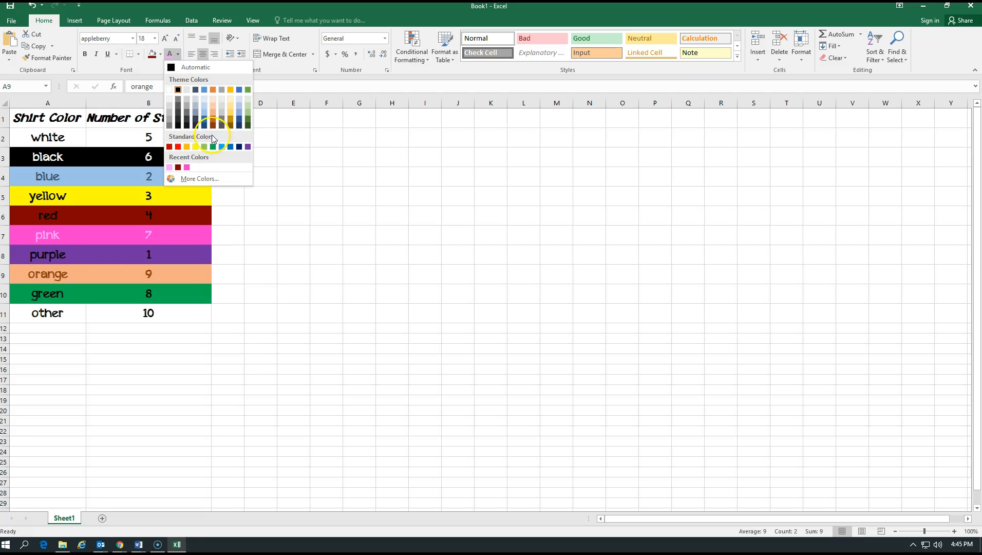
{"action": "left_click", "coordinate": [200, 178]}
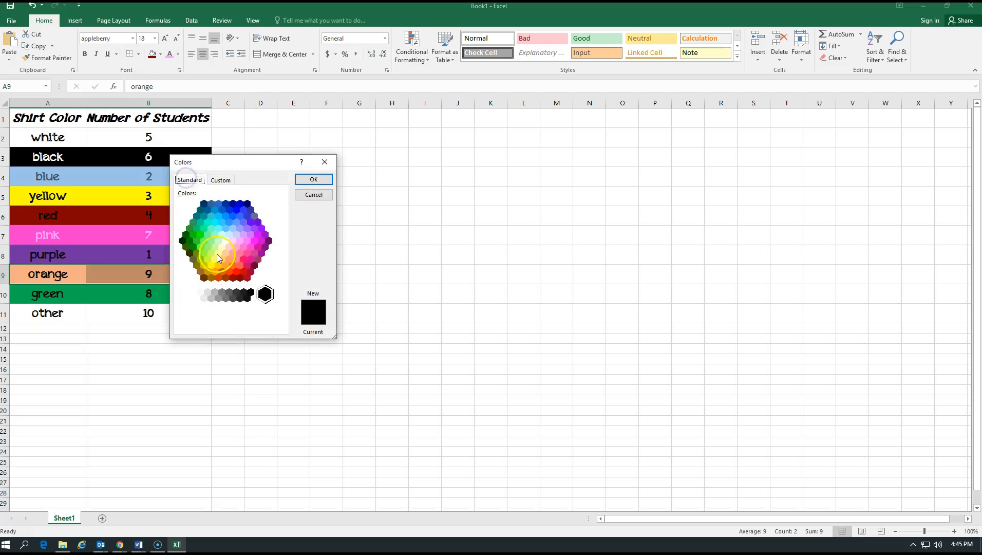
{"action": "left_click", "coordinate": [235, 269]}
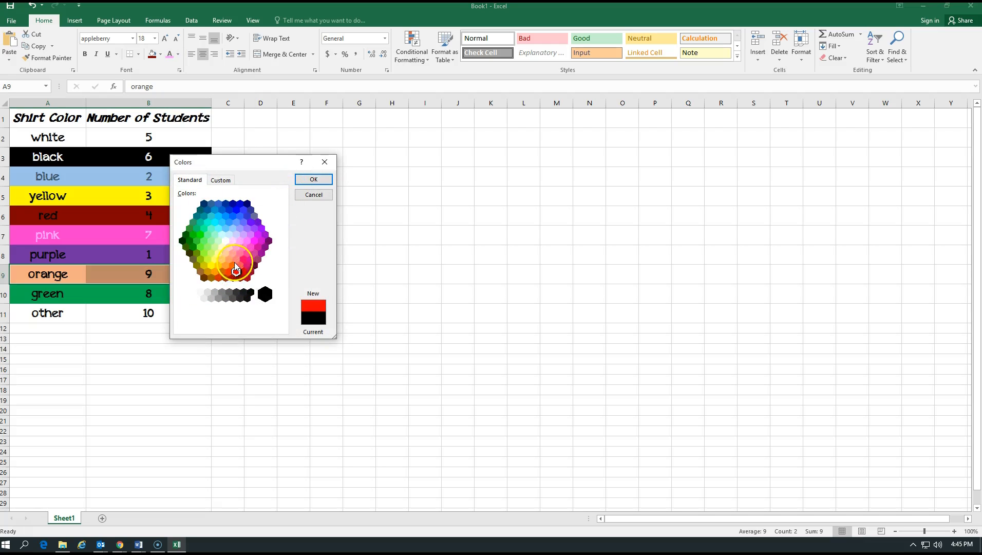
{"action": "left_click", "coordinate": [314, 179]}
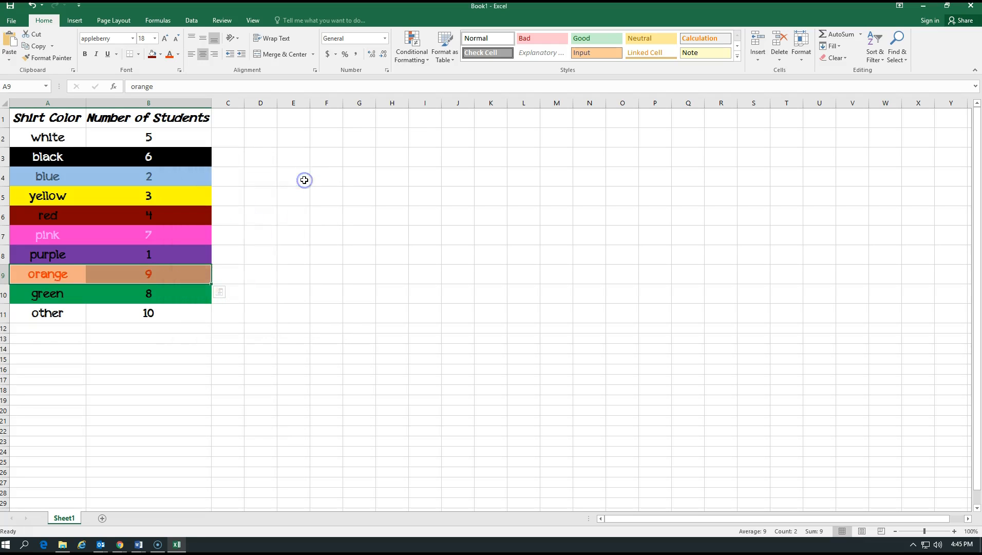
{"action": "left_click", "coordinate": [293, 235]}
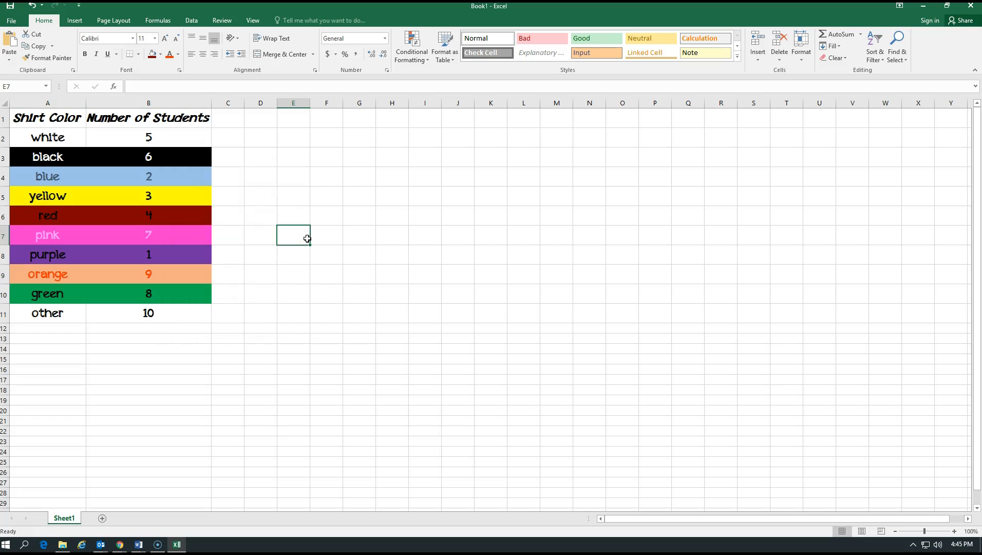